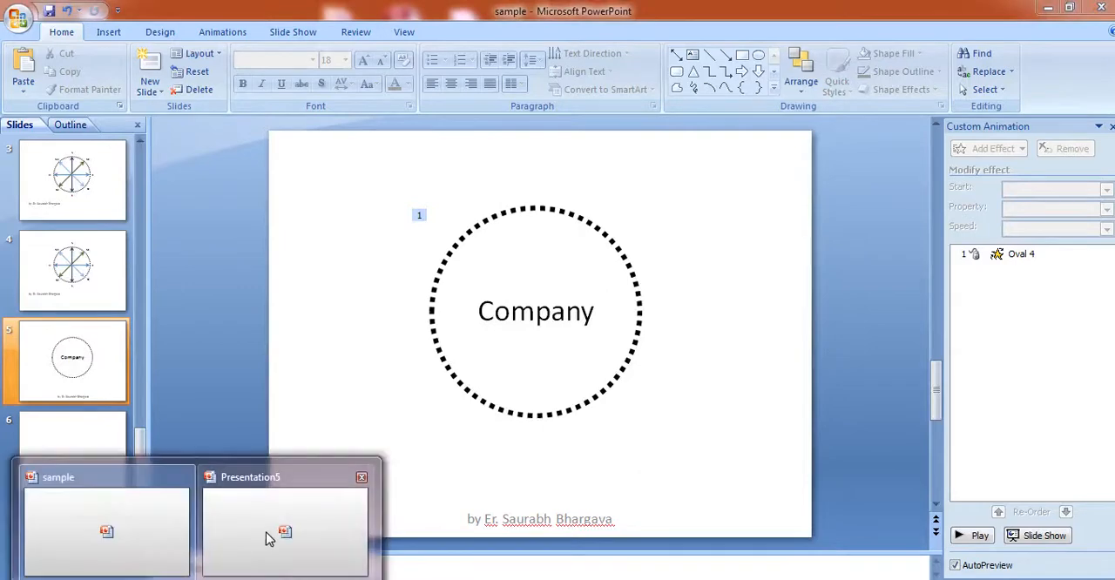
# Switch to the blank Presentation3 file and bring up the Insert ribbon
pyautogui.click(286, 532)
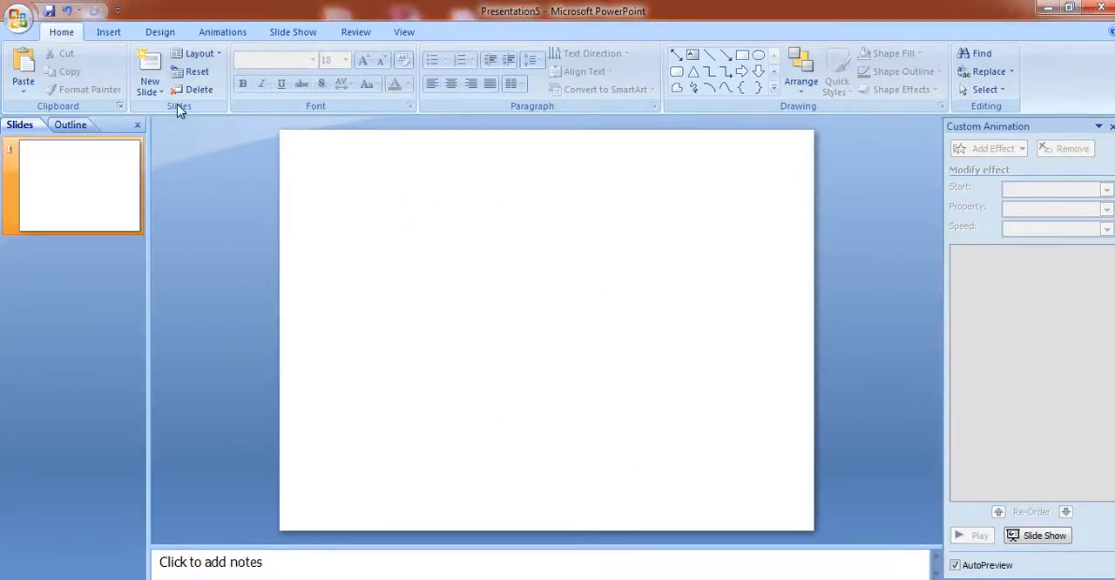
pyautogui.click(108, 32)
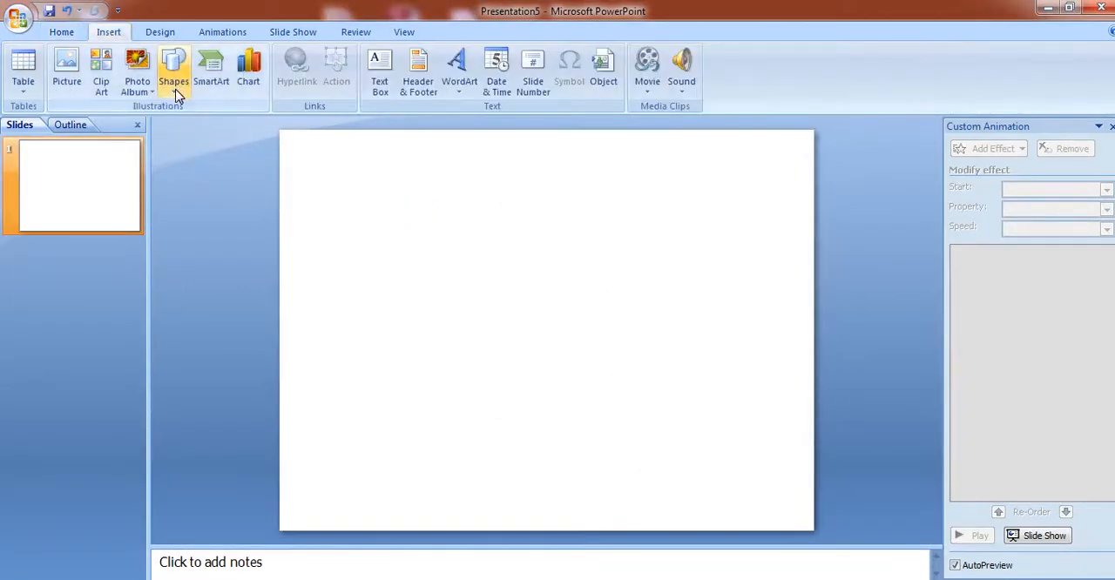
# Draw a large circle in the middle of the slide from the Shapes gallery
pyautogui.click(174, 70)
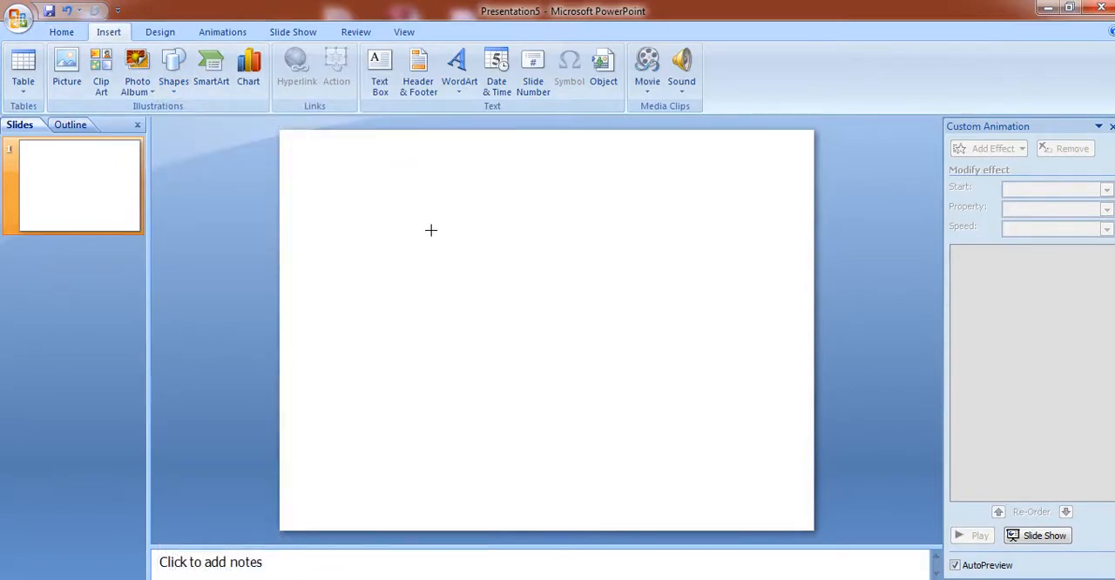
pyautogui.moveTo(432, 230); pyautogui.dragTo(614, 436)
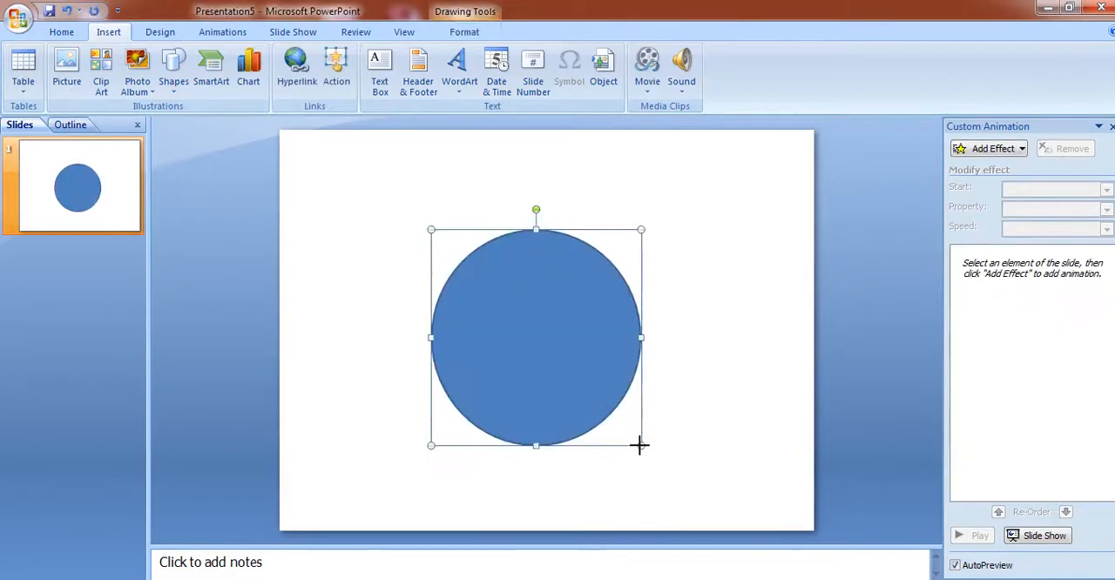
pyautogui.click(464, 31)
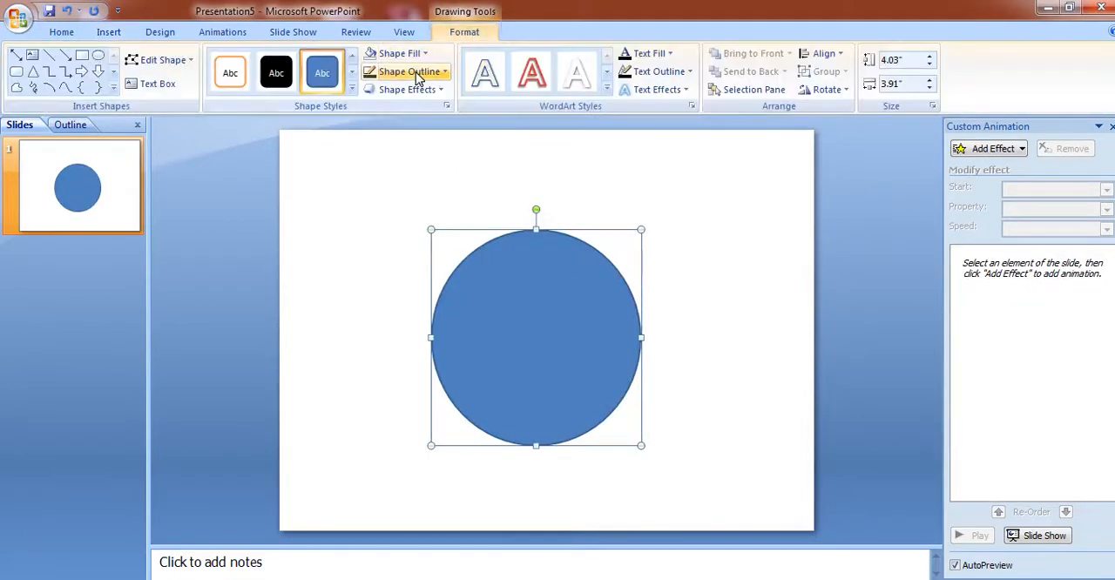
# Style the circle with no fill and a 6 pt round-dot dark blue outline
pyautogui.click(410, 71)
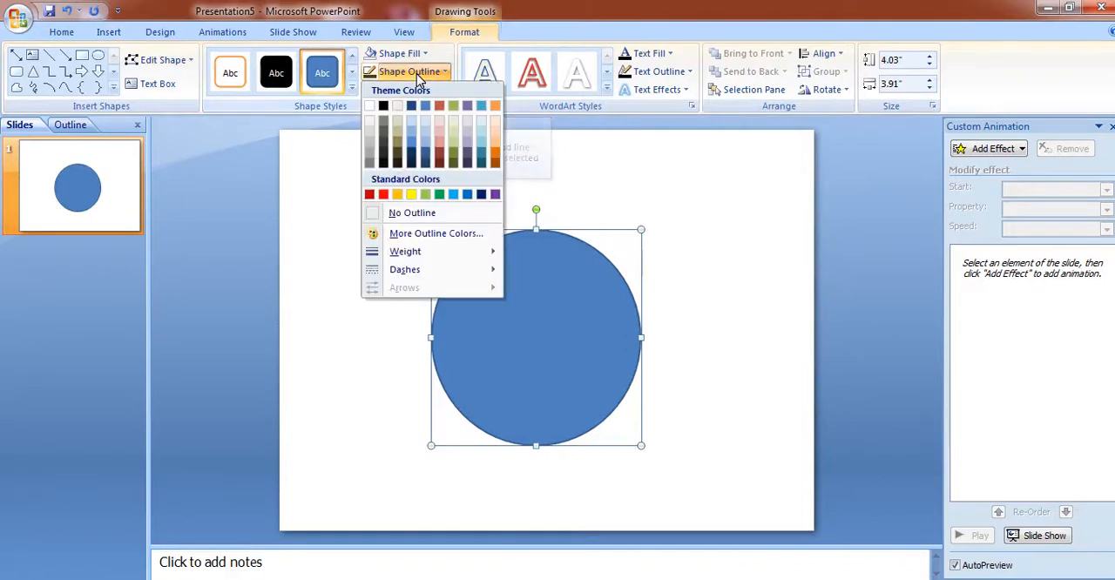
pyautogui.click(404, 251)
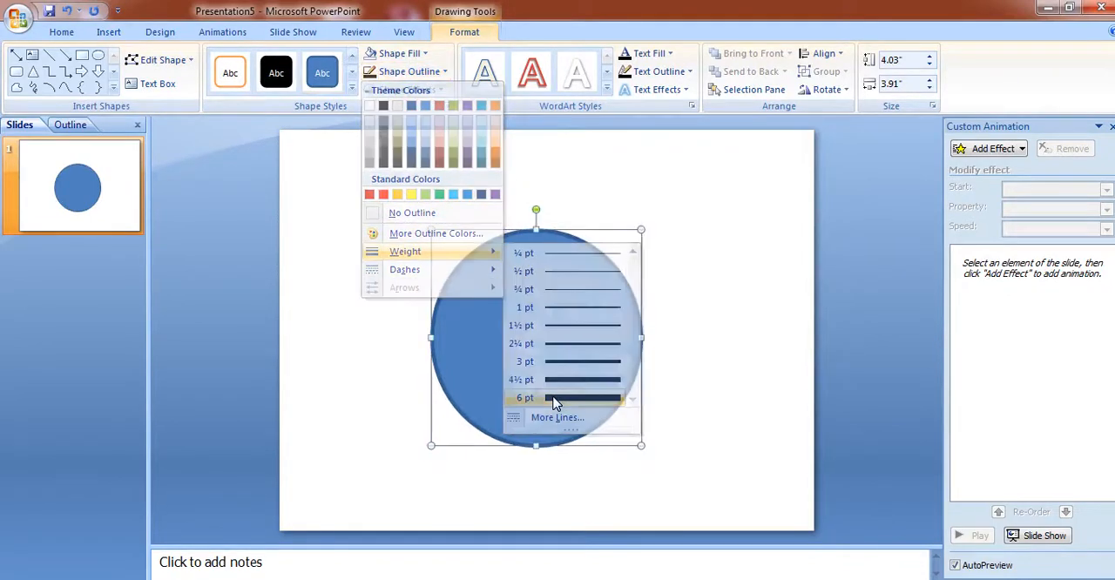
pyautogui.click(397, 52)
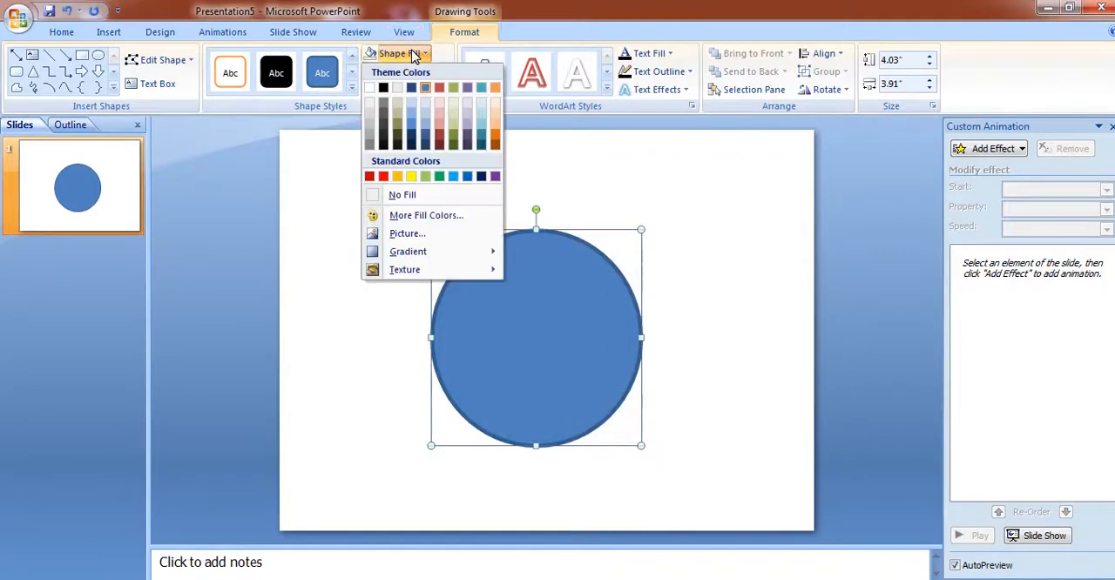
pyautogui.click(401, 195)
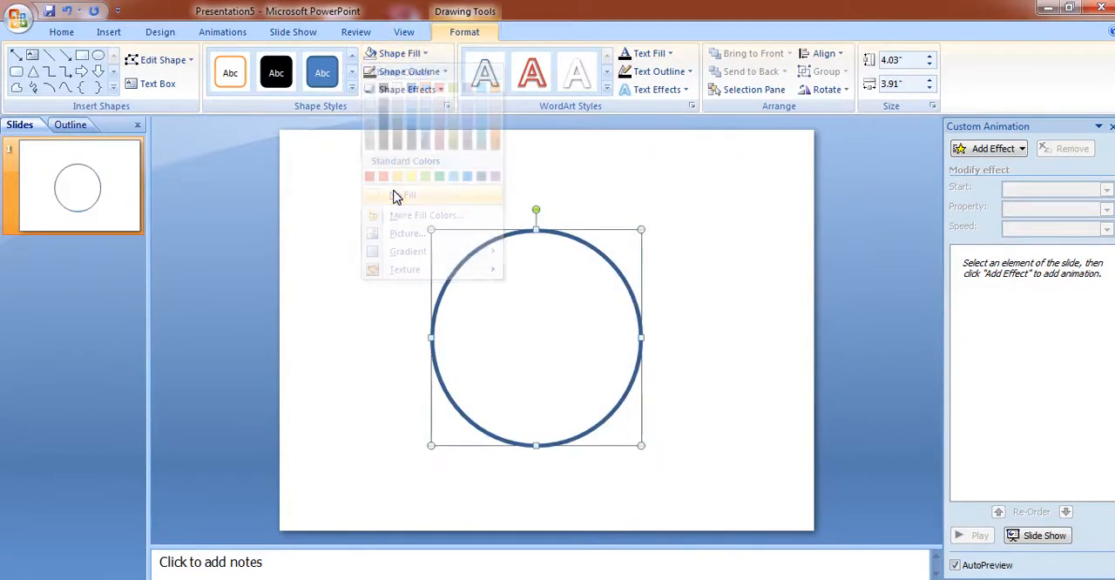
pyautogui.click(410, 71)
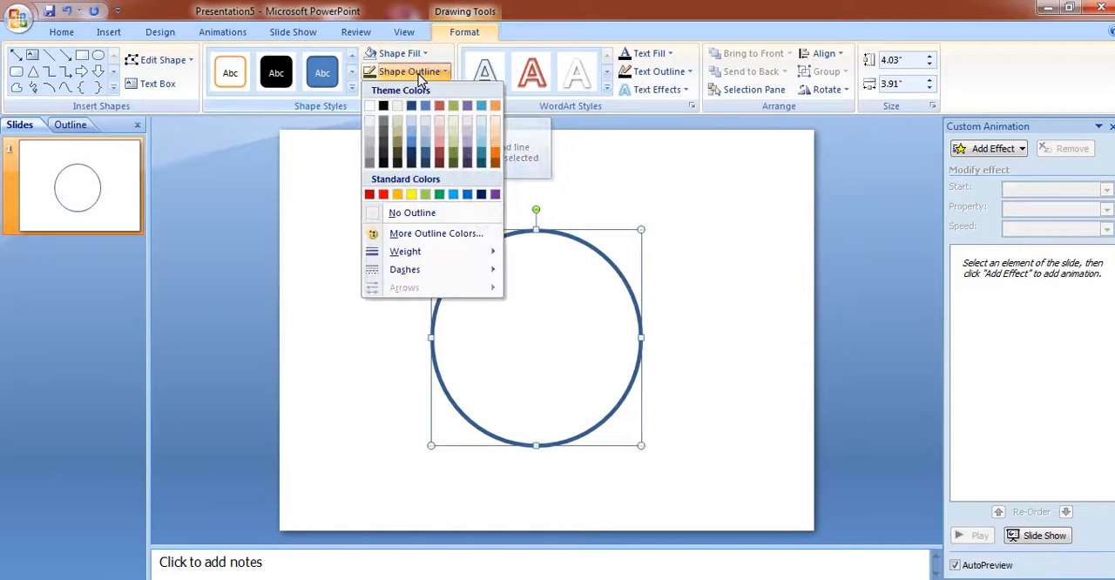
pyautogui.click(404, 268)
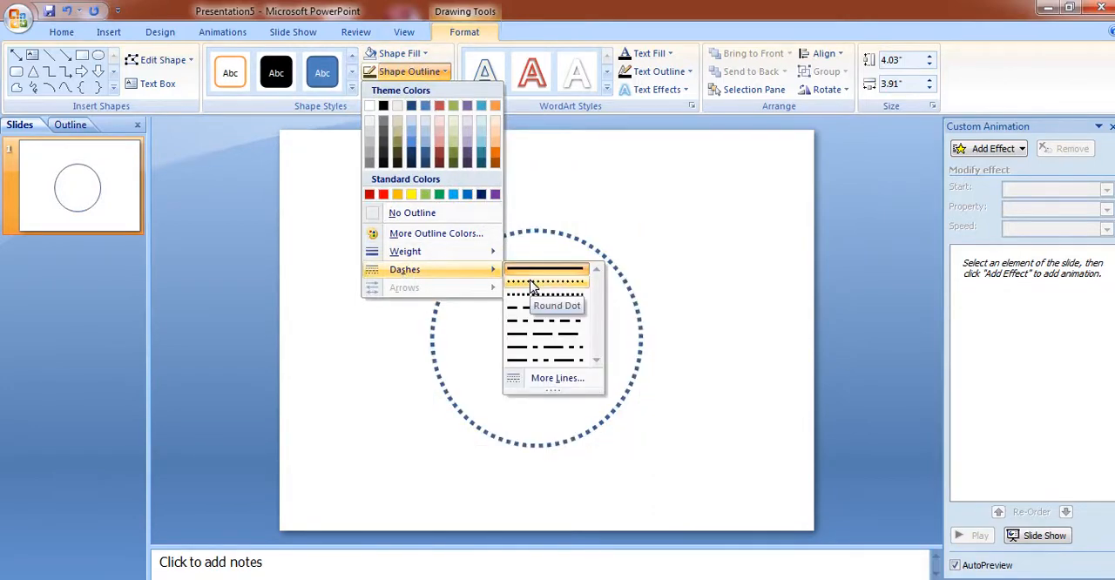
pyautogui.click(544, 278)
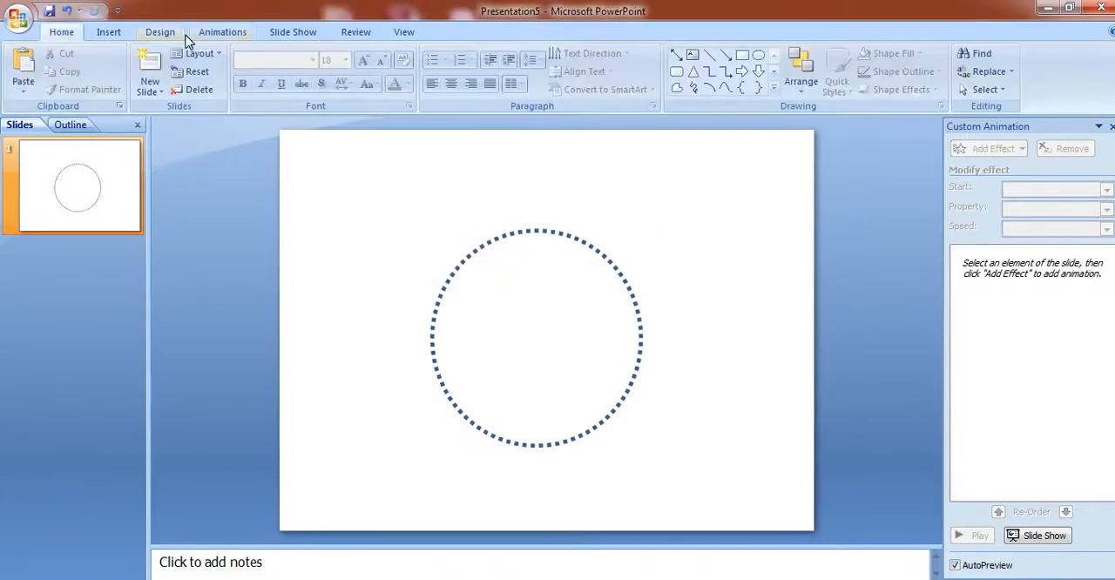
# Draw a vertical line through the circle from its top to its bottom
pyautogui.click(108, 31)
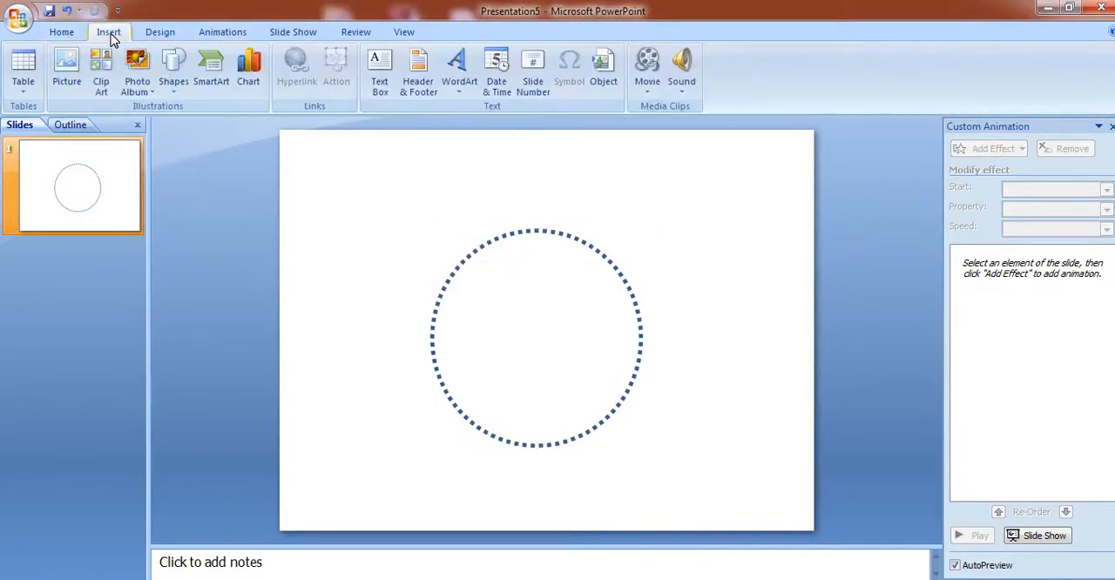
pyautogui.moveTo(174, 66)
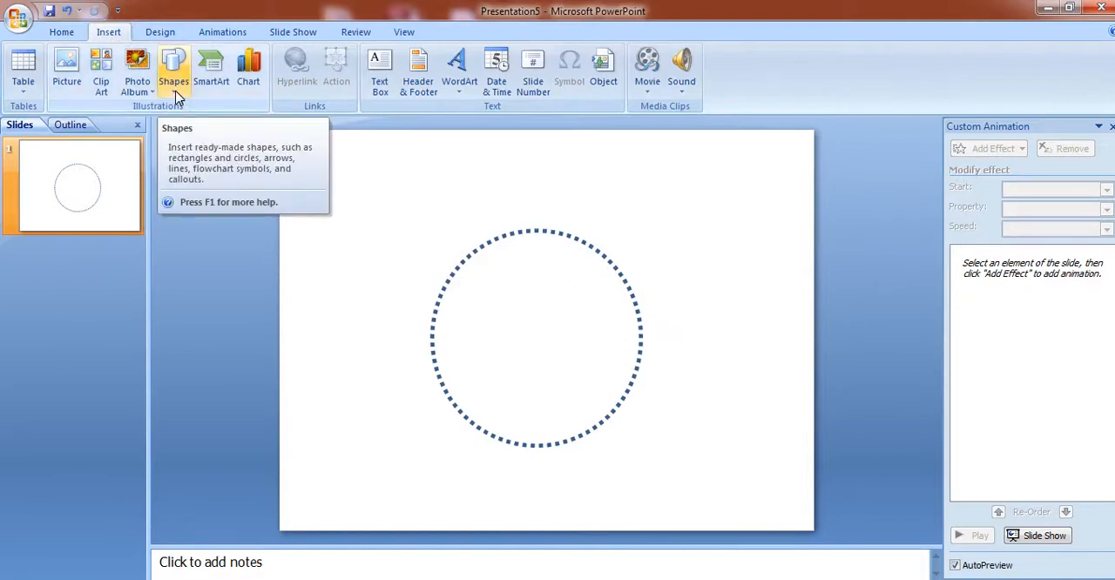
pyautogui.click(174, 70)
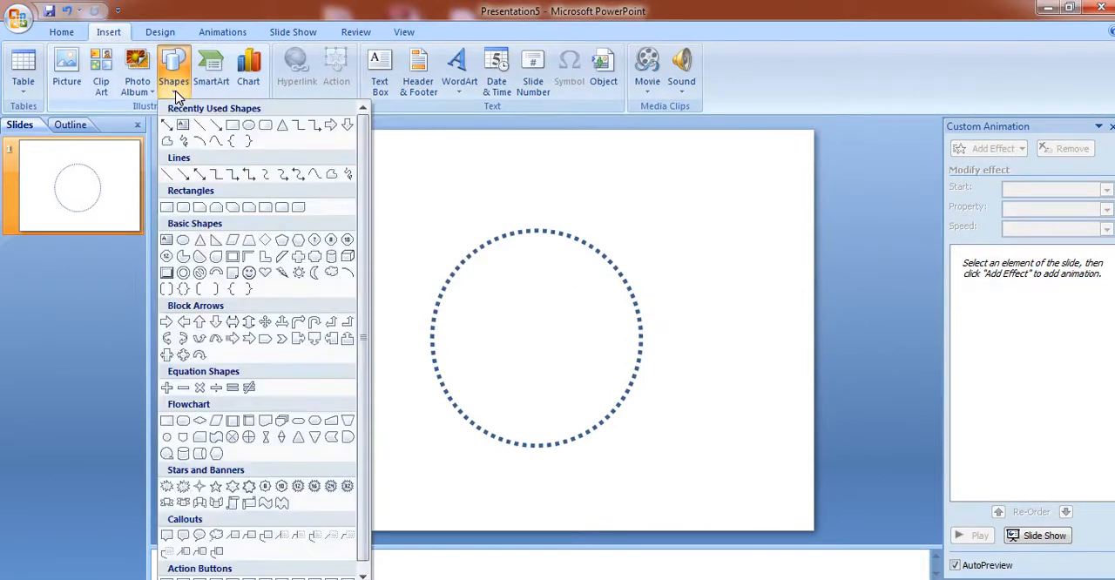
pyautogui.moveTo(198, 174)
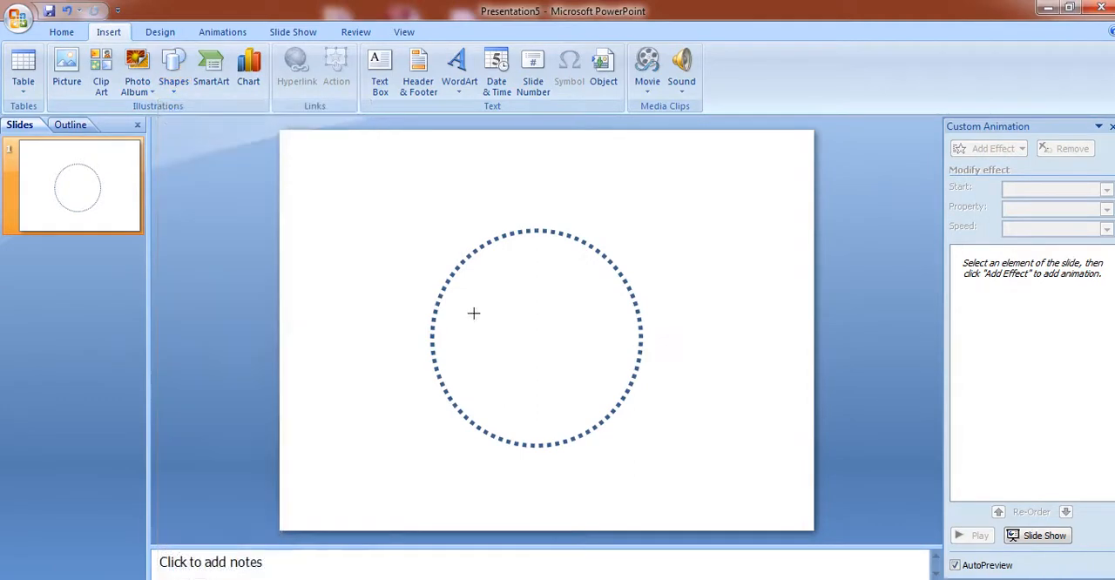
pyautogui.click(474, 314)
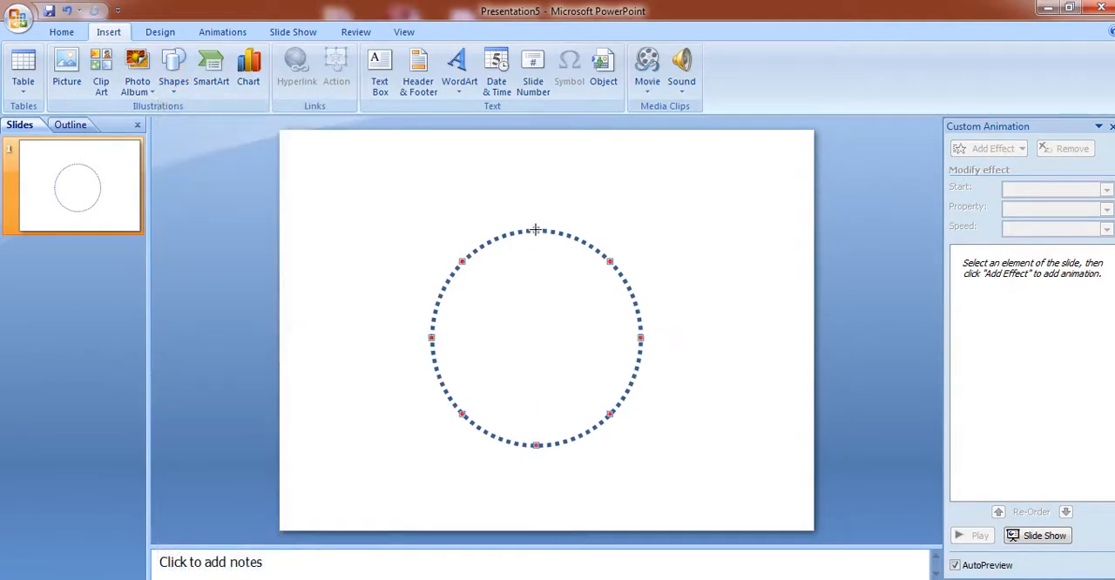
pyautogui.moveTo(535, 230); pyautogui.dragTo(536, 444)
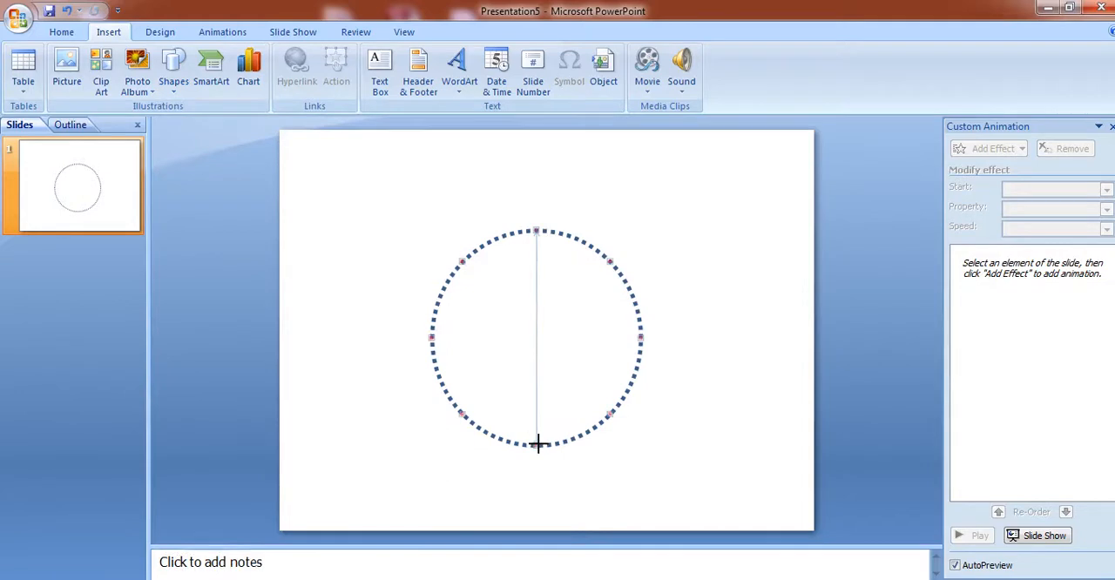
# Make the line a thick blue double-headed arrow via Shape Outline
pyautogui.click(537, 327)
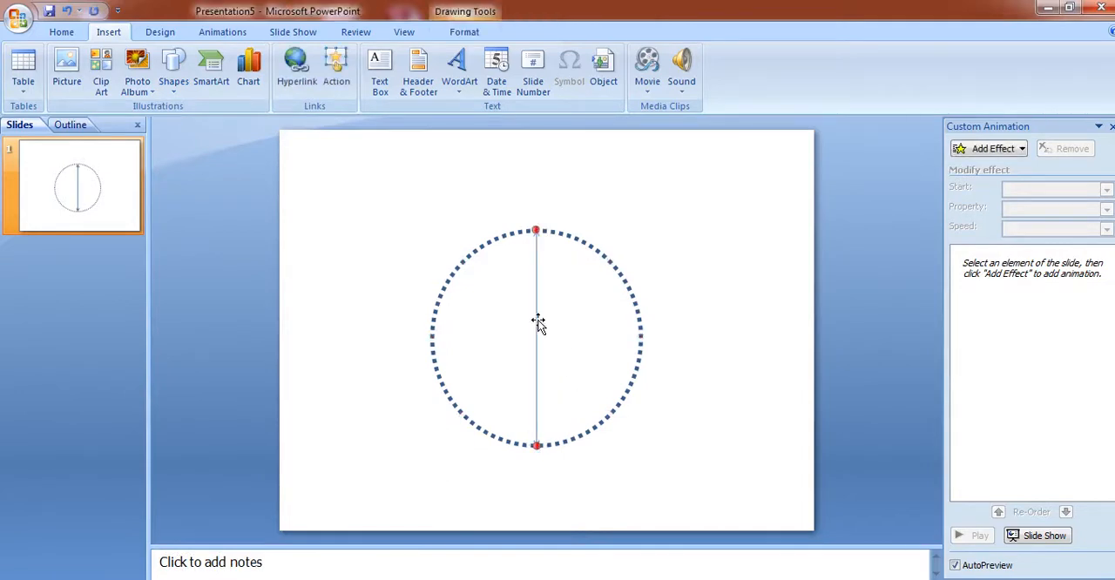
pyautogui.click(464, 31)
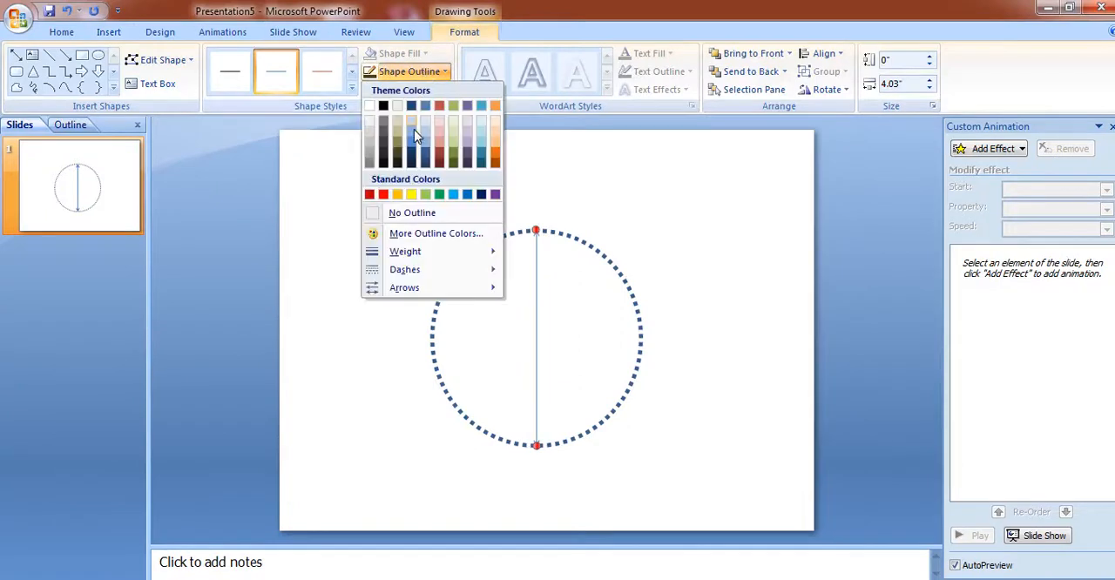
pyautogui.click(404, 251)
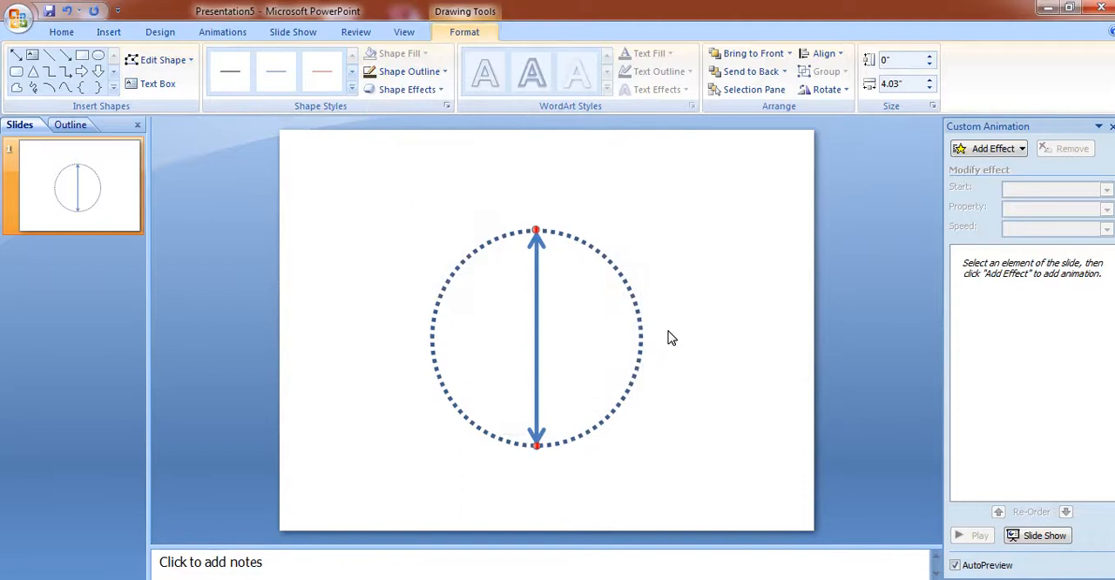
pyautogui.click(61, 31)
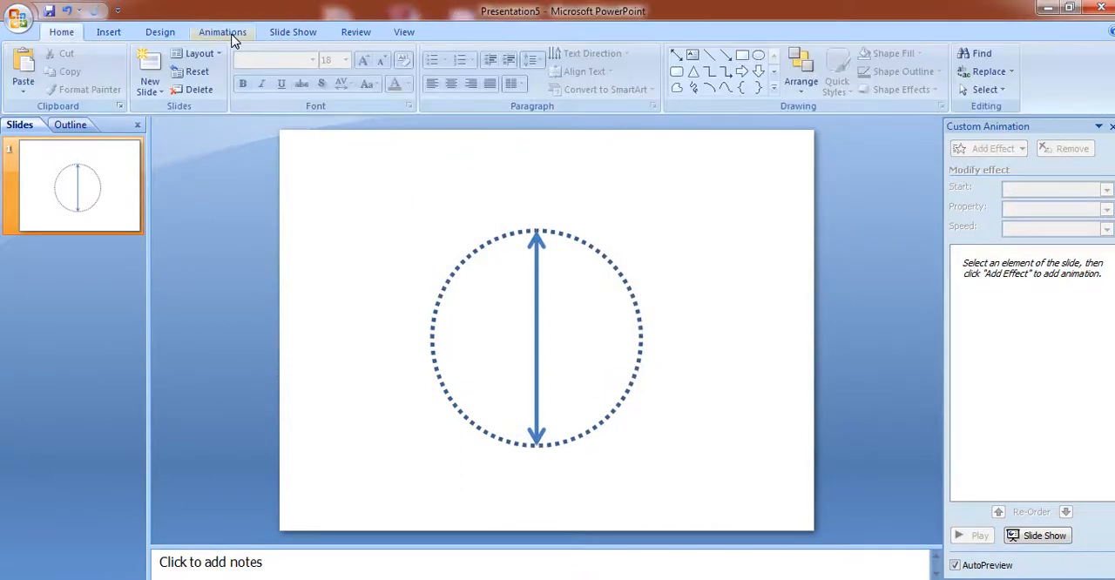
# Apply a Spin emphasis effect to the vertical arrow in Custom Animation
pyautogui.click(223, 31)
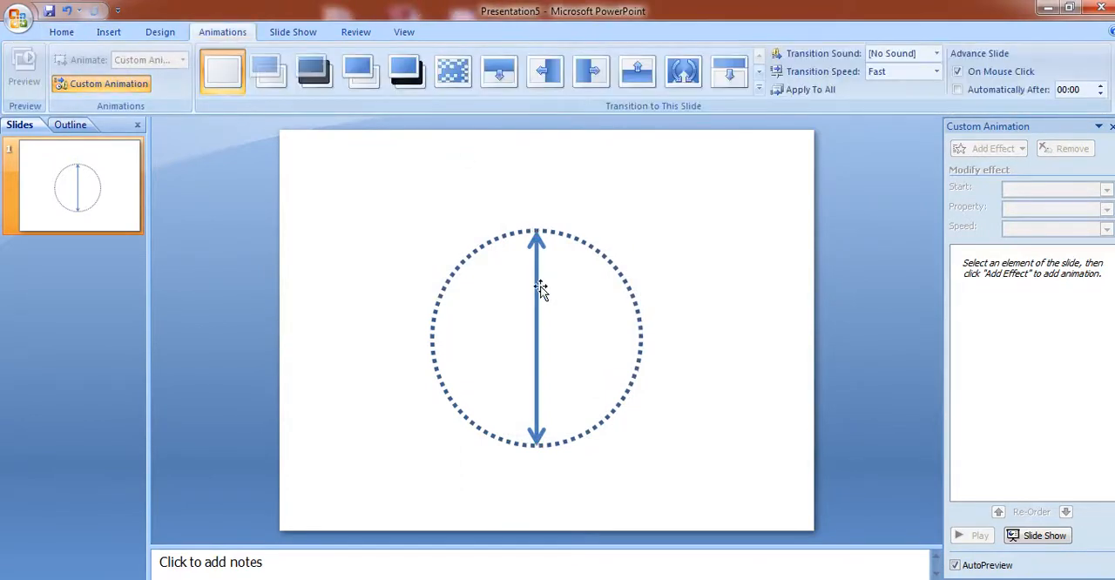
pyautogui.click(537, 338)
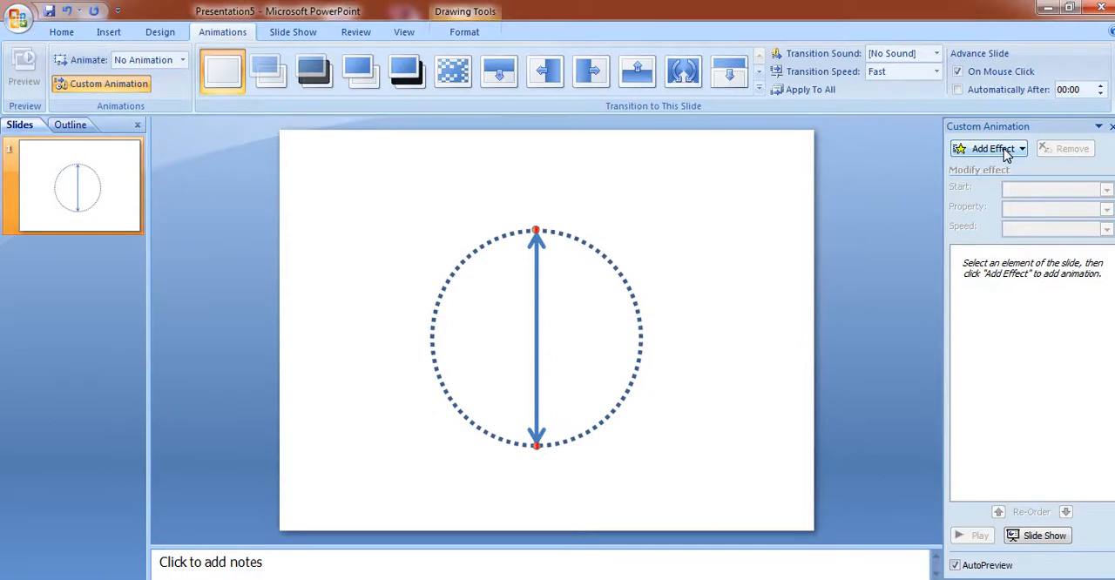
pyautogui.click(990, 148)
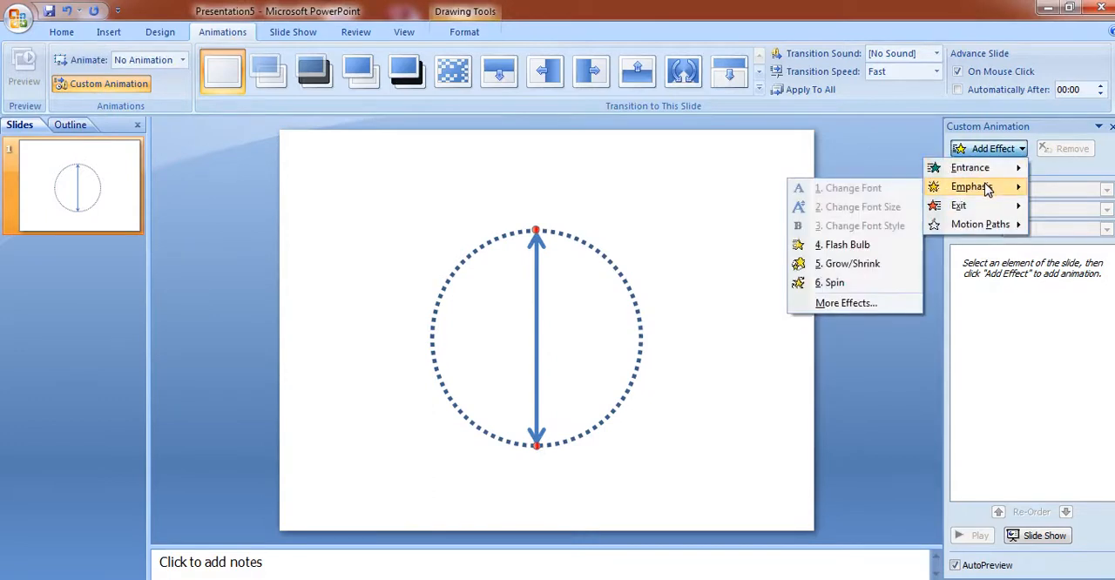
pyautogui.click(834, 283)
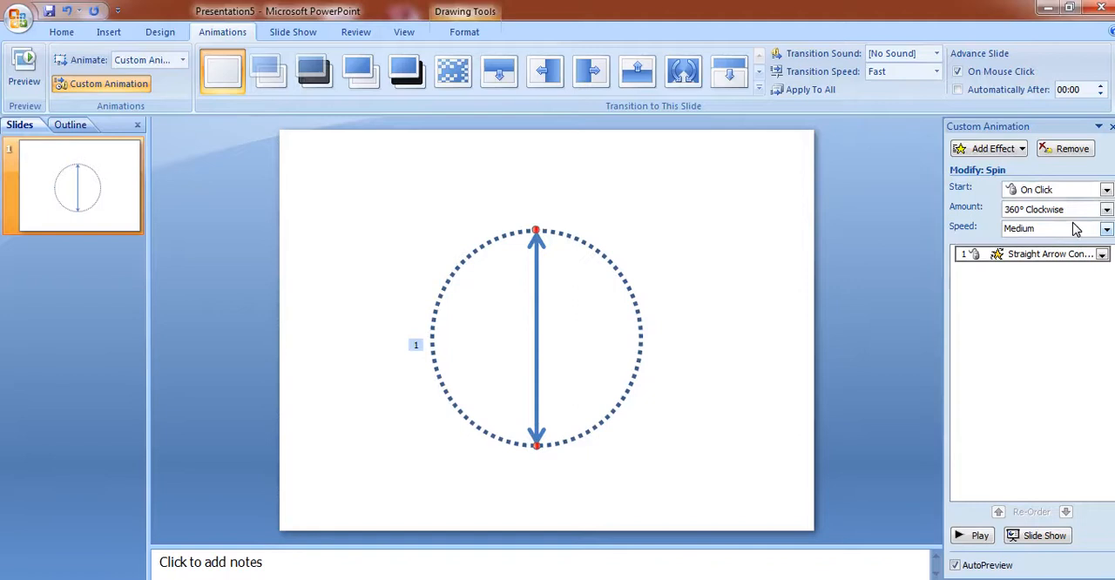
# Set the arrow's spin speed to Very Slow
pyautogui.click(1106, 229)
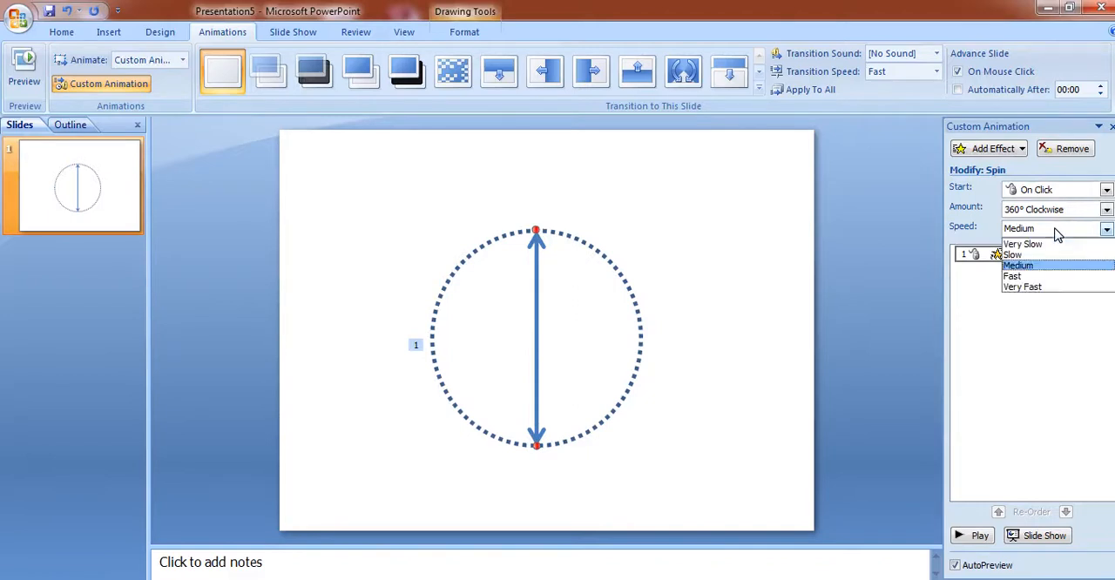
pyautogui.click(1023, 244)
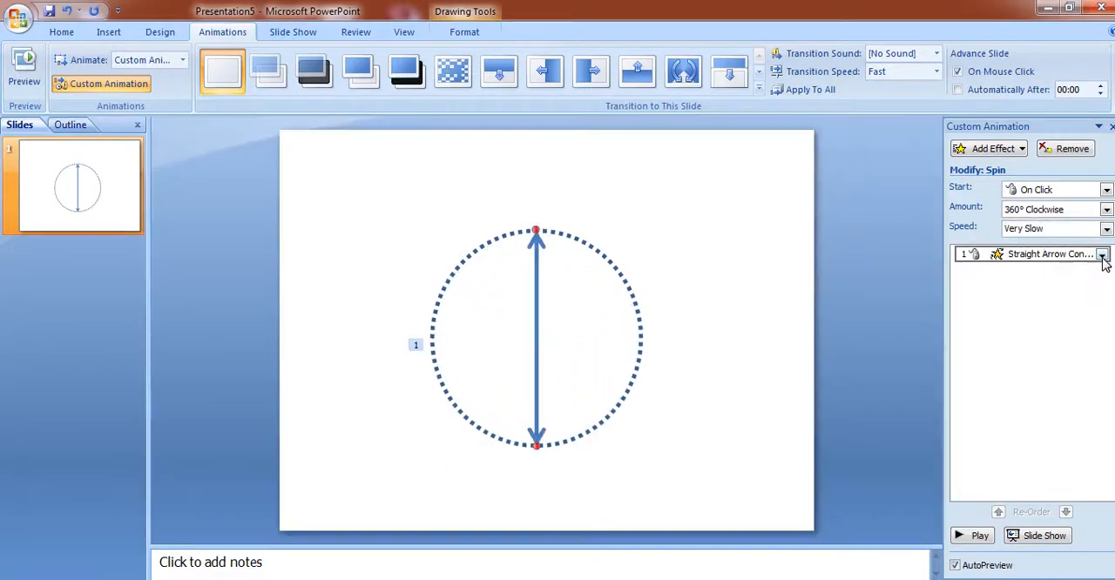
pyautogui.click(1101, 254)
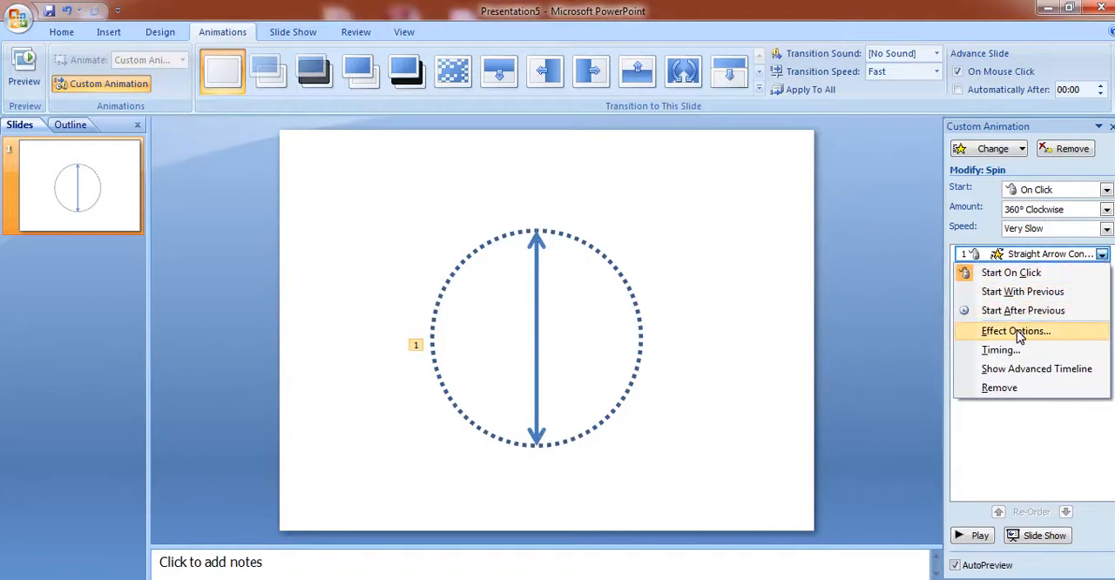
# In Effect Options Timing, set the arrow's spin Repeat to Until End of Slide
pyautogui.click(1014, 331)
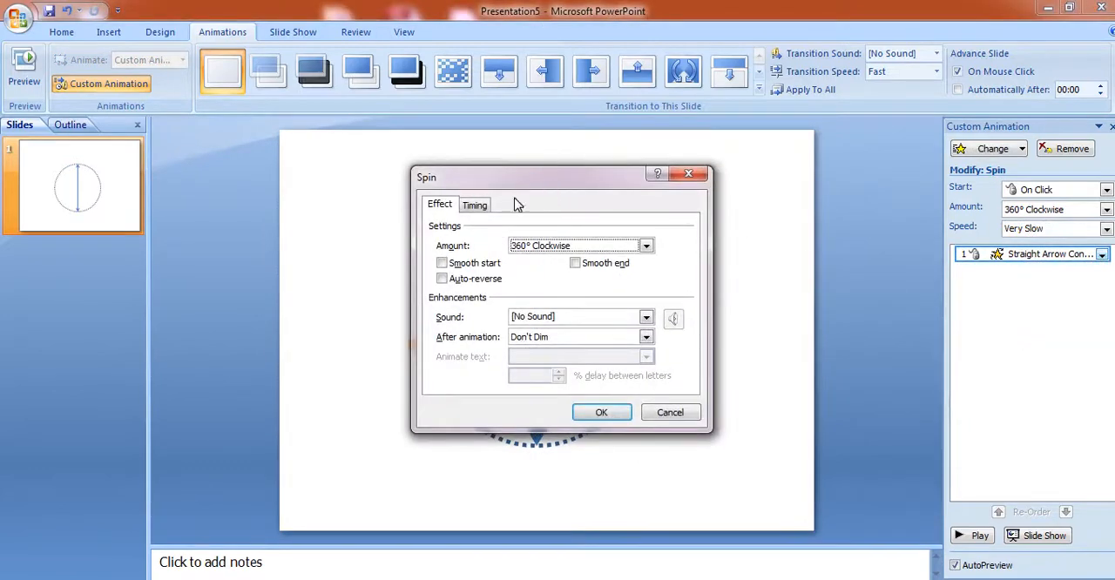
pyautogui.click(474, 203)
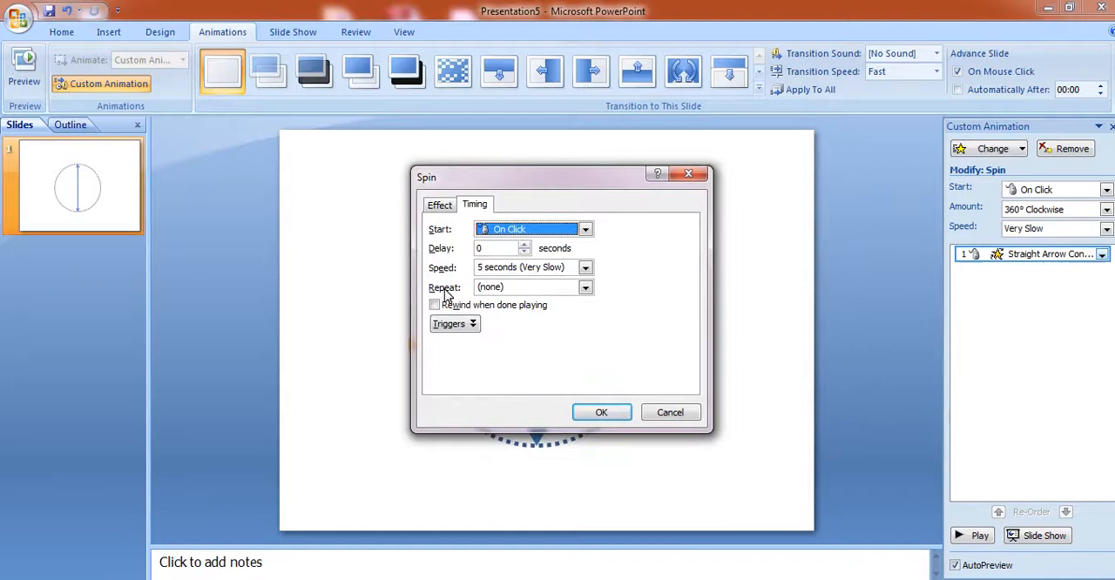
pyautogui.click(585, 287)
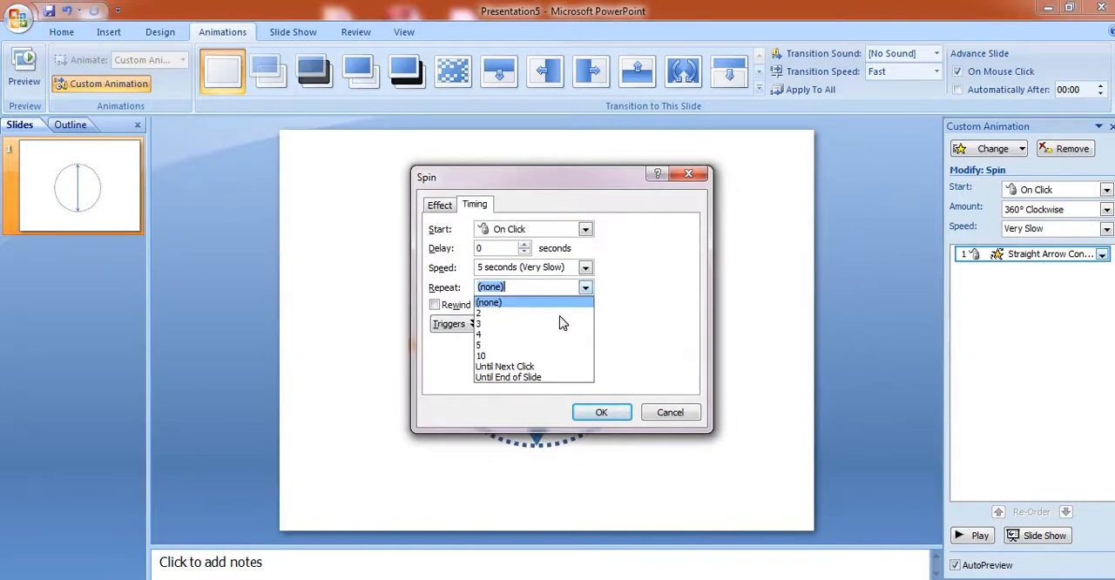
pyautogui.click(508, 377)
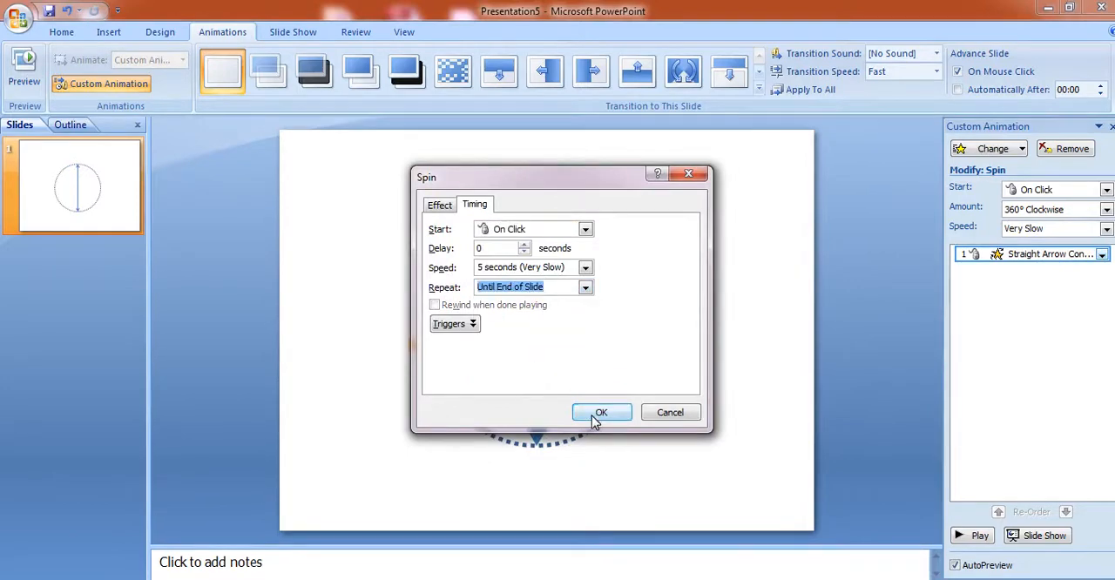
pyautogui.click(601, 412)
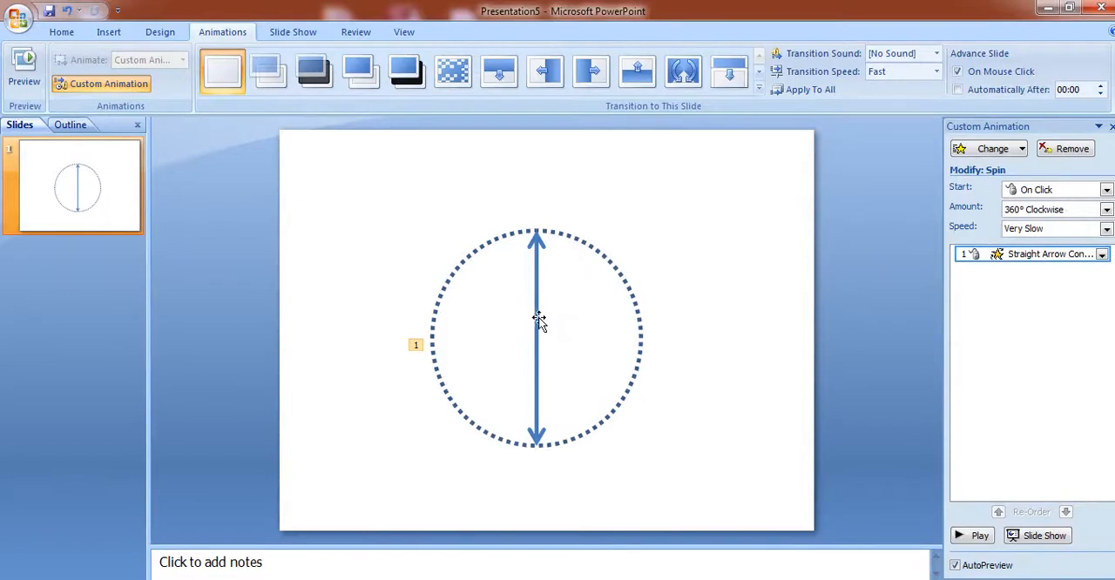
pyautogui.moveTo(730, 251)
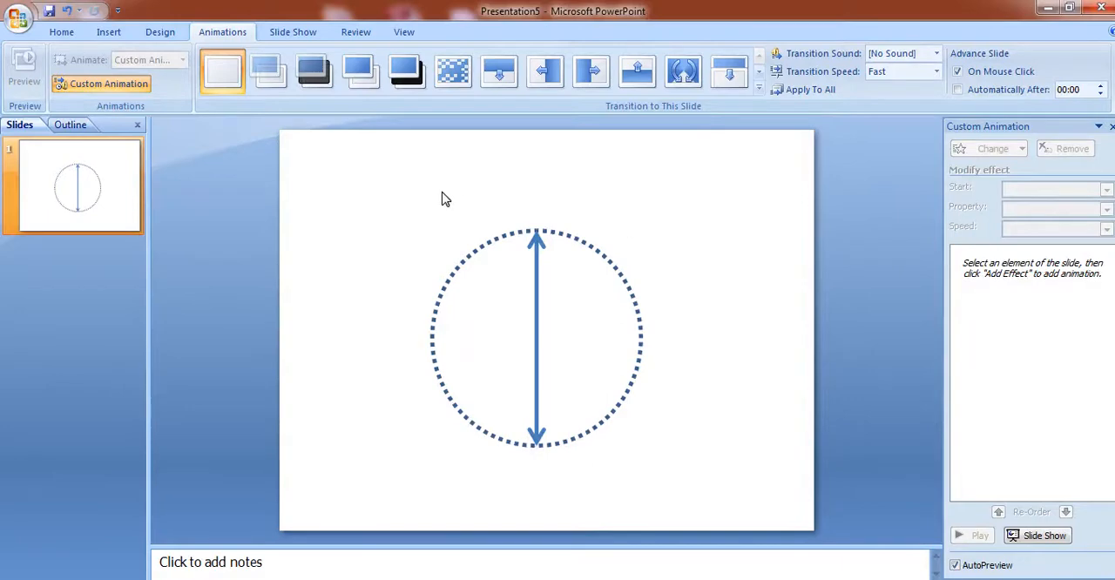
# Draw thin diagonal and horizontal lines through the circle's centre as spokes
pyautogui.click(108, 31)
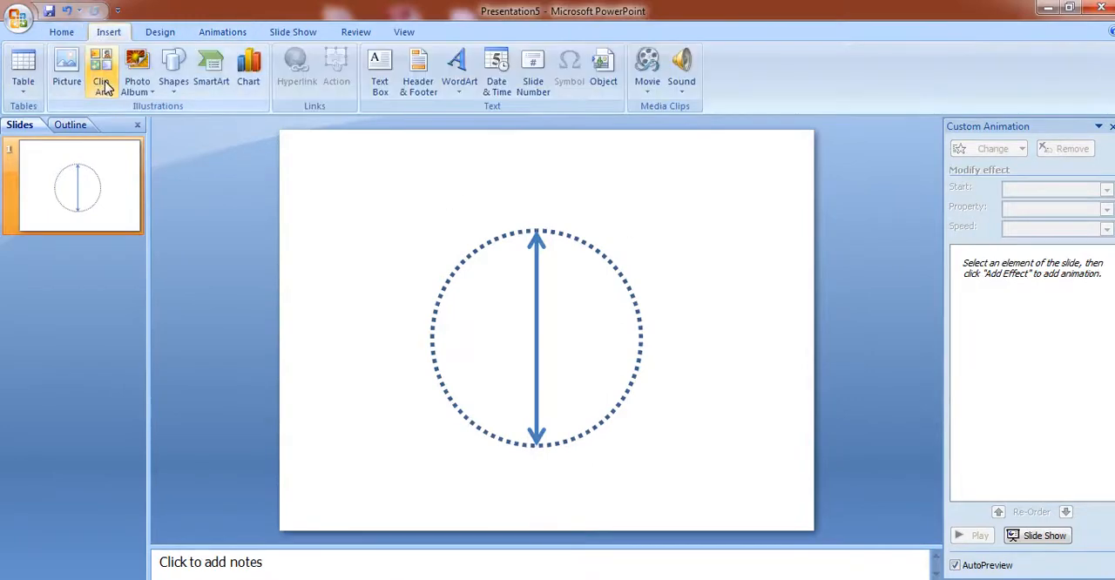
pyautogui.click(175, 68)
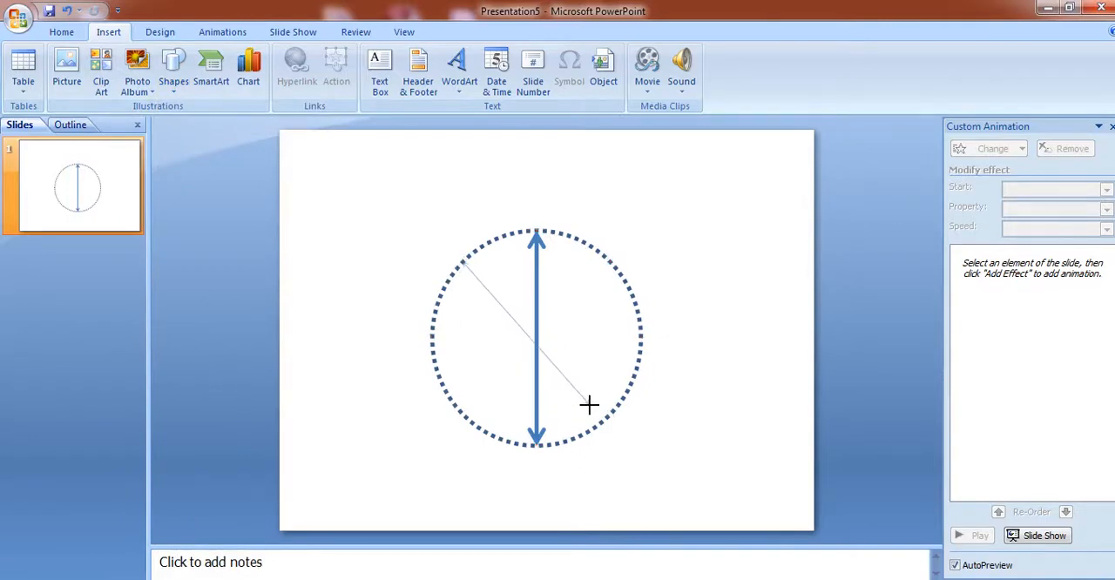
pyautogui.moveTo(462, 261); pyautogui.dragTo(610, 415)
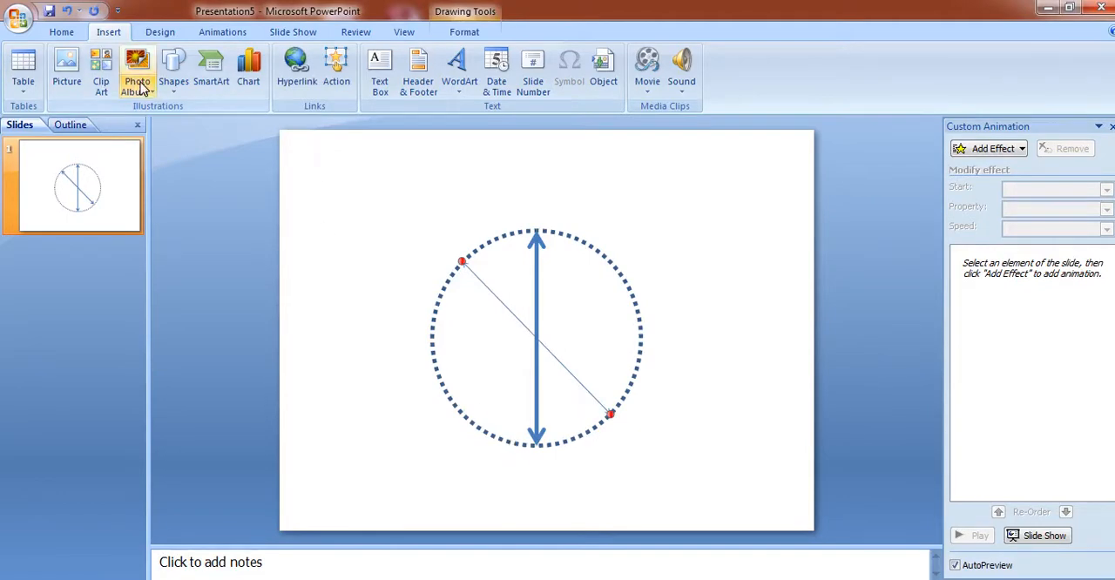
pyautogui.click(174, 70)
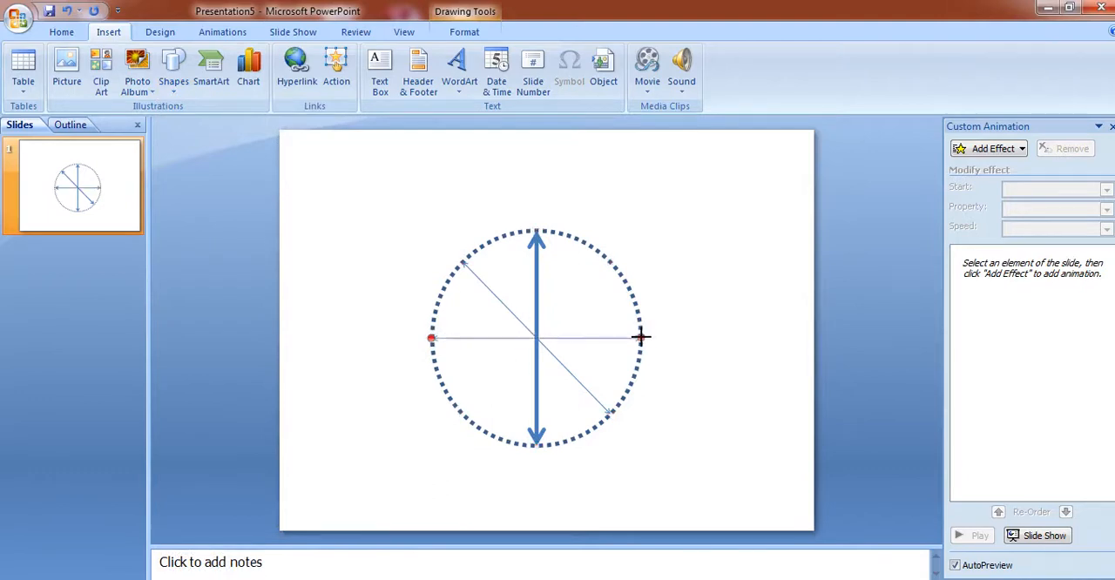
pyautogui.click(174, 67)
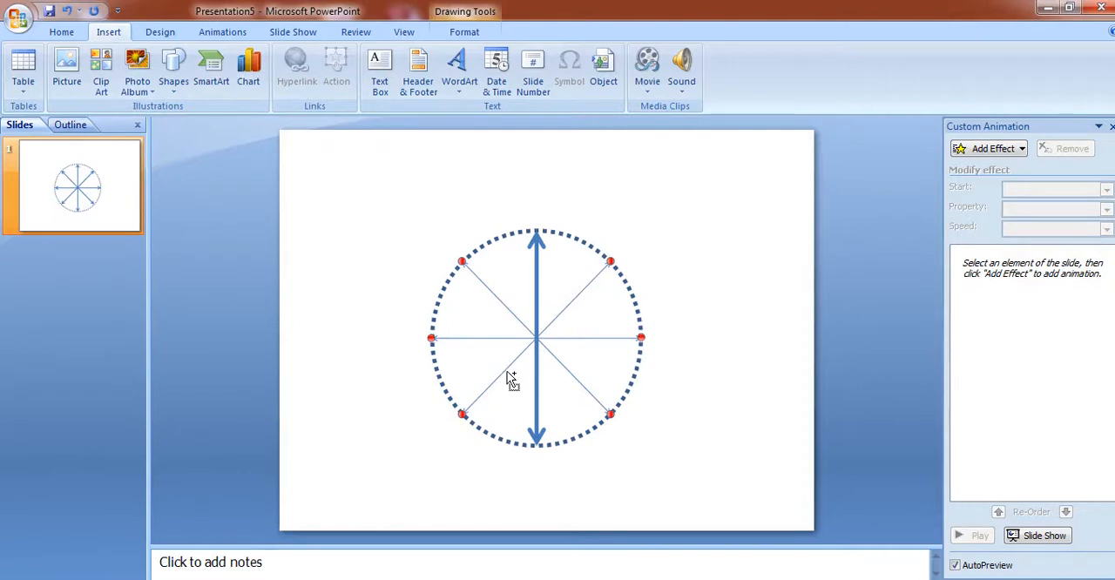
pyautogui.moveTo(474, 166)
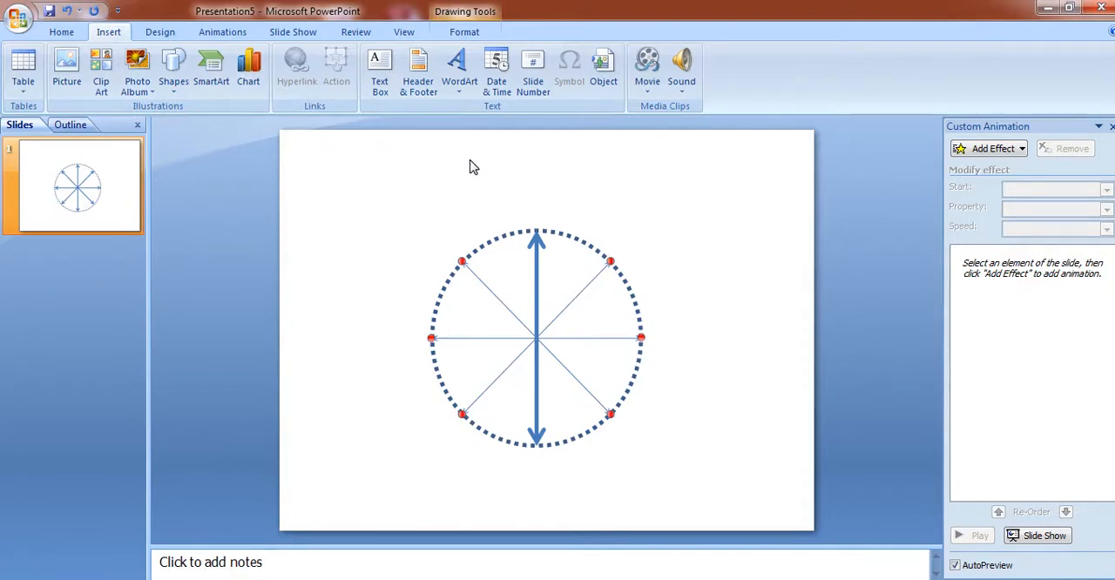
# Restyle the spoke lines as thick blue double-headed arrows matching the vertical one
pyautogui.click(464, 32)
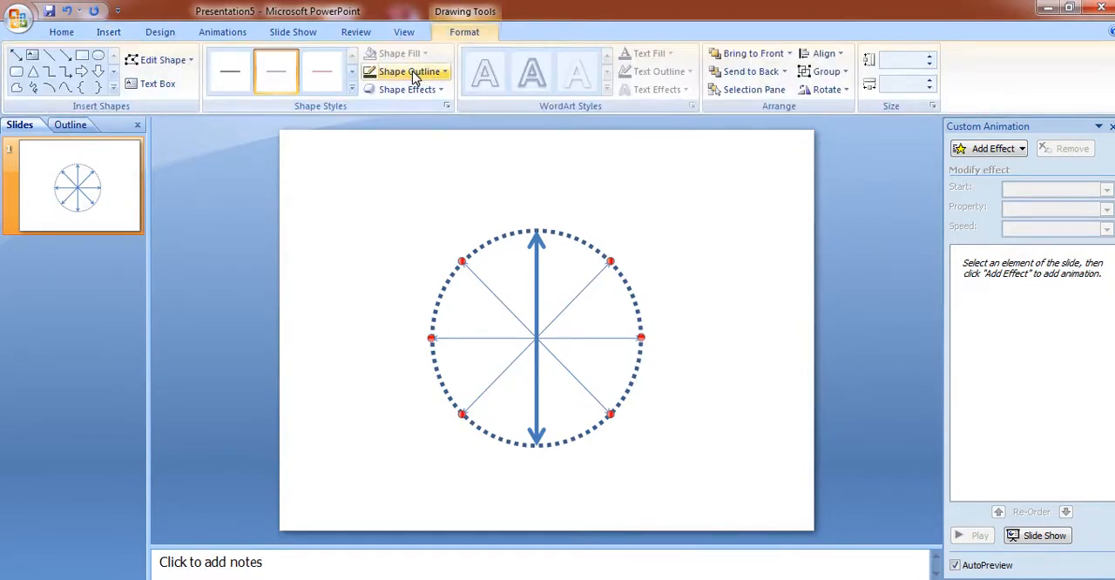
pyautogui.click(410, 71)
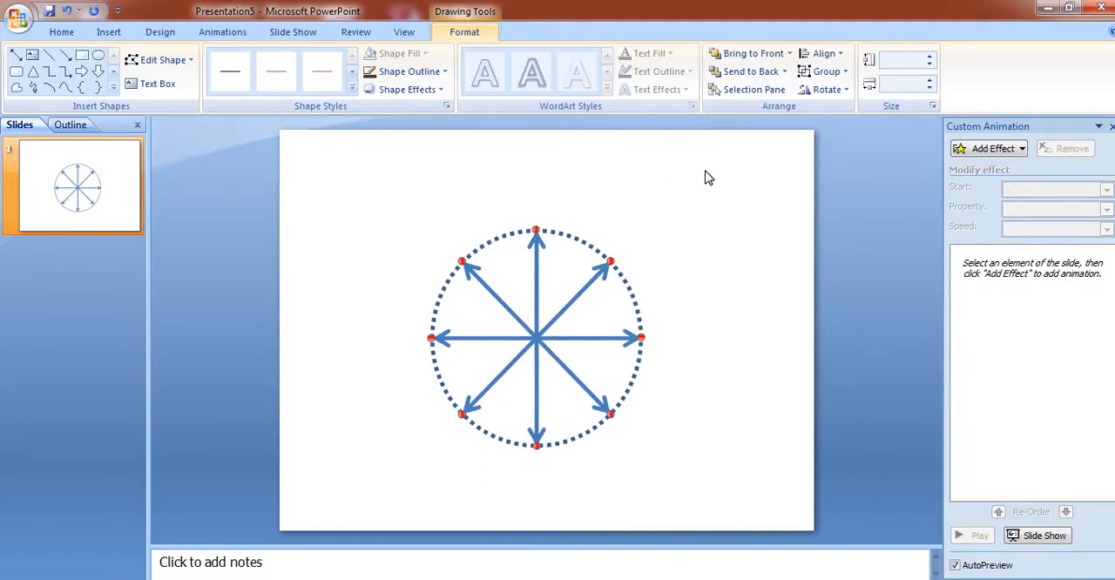
pyautogui.click(990, 148)
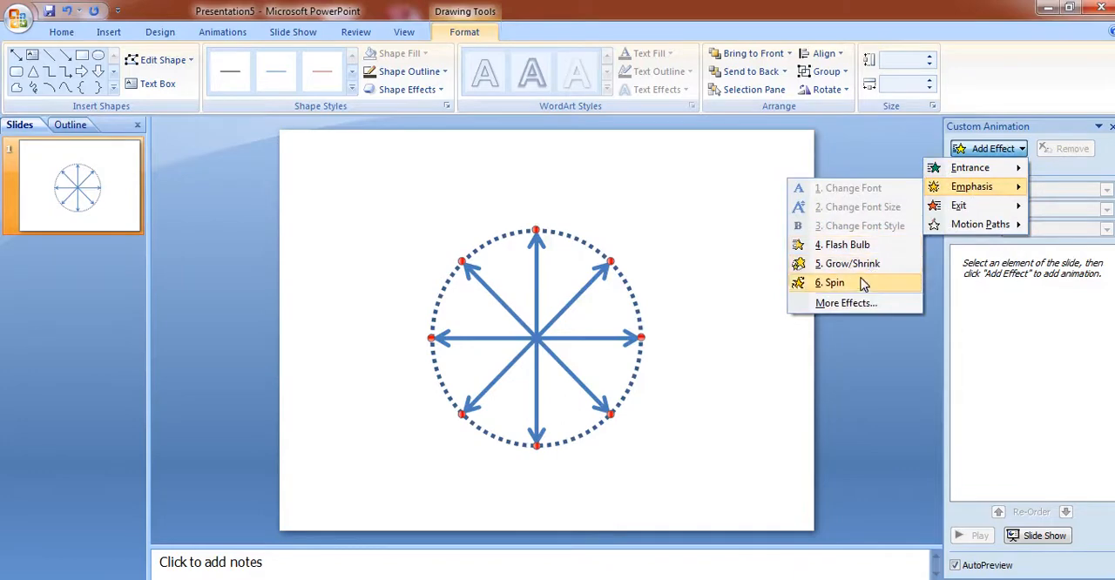
# Apply a Spin emphasis effect to the selected spoke arrows
pyautogui.click(833, 282)
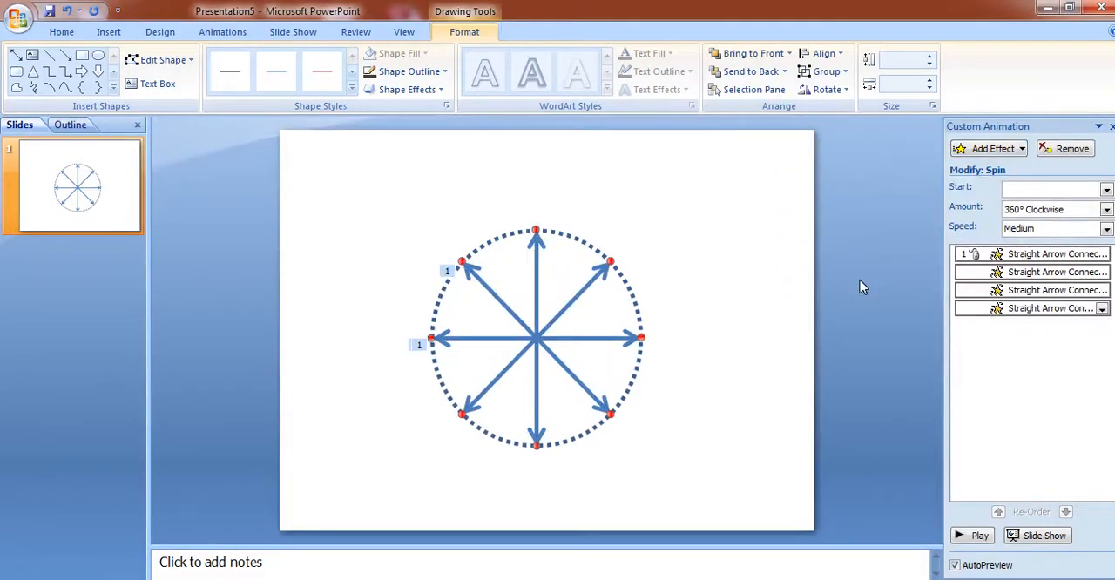
pyautogui.moveTo(764, 322)
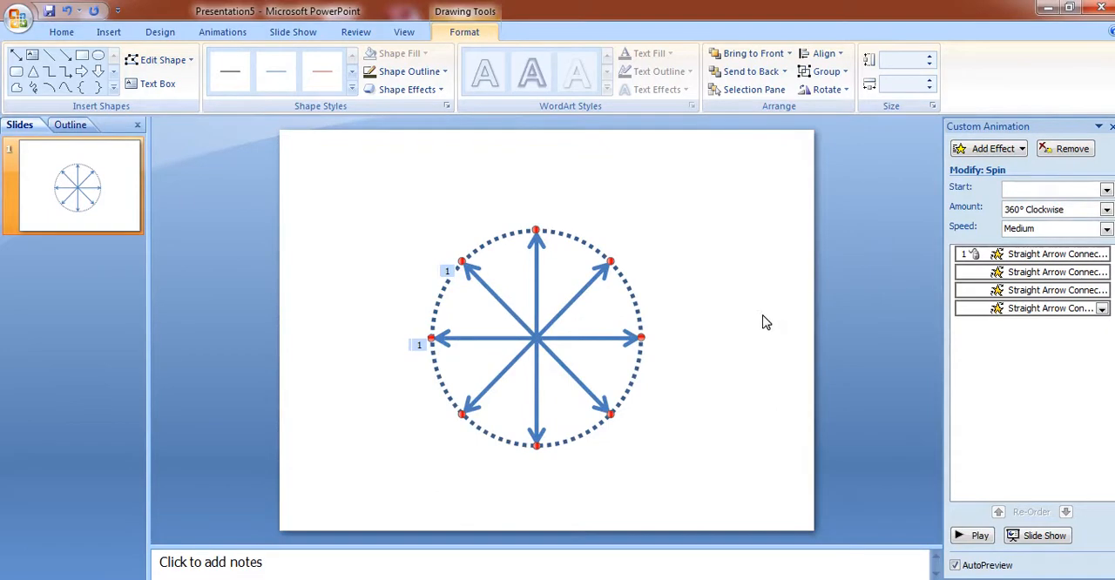
pyautogui.moveTo(718, 317)
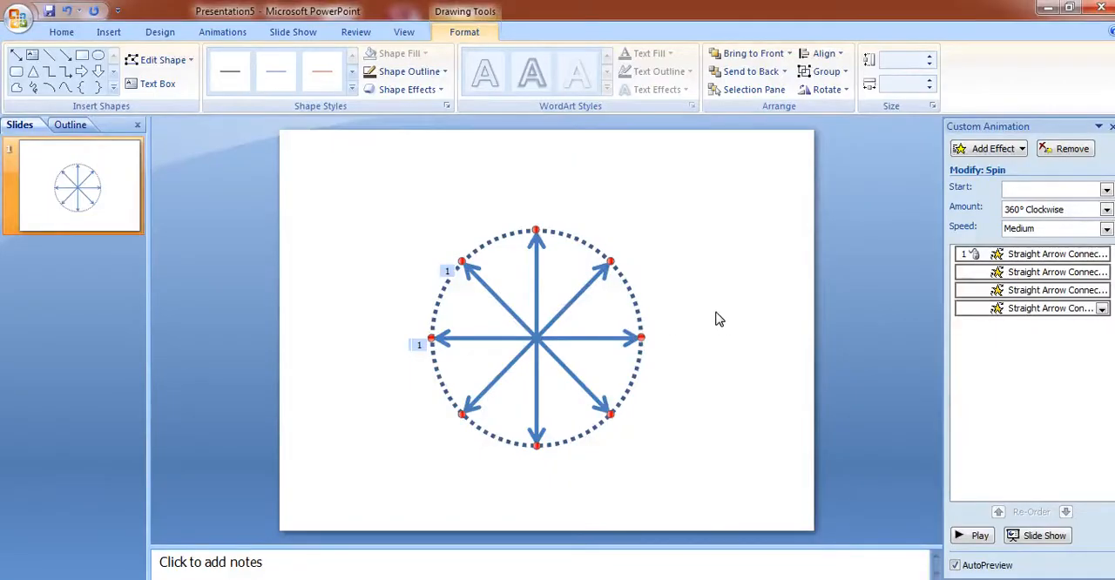
pyautogui.moveTo(746, 331)
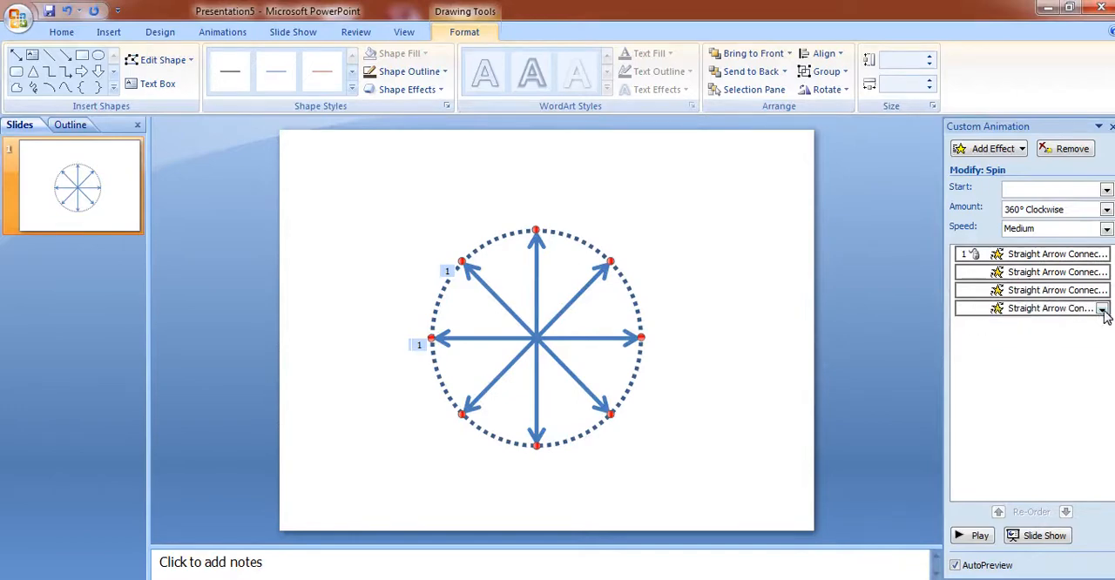
# Set the spoke arrow's spin Repeat to Until End of Slide in Effect Options Timing
pyautogui.click(1101, 308)
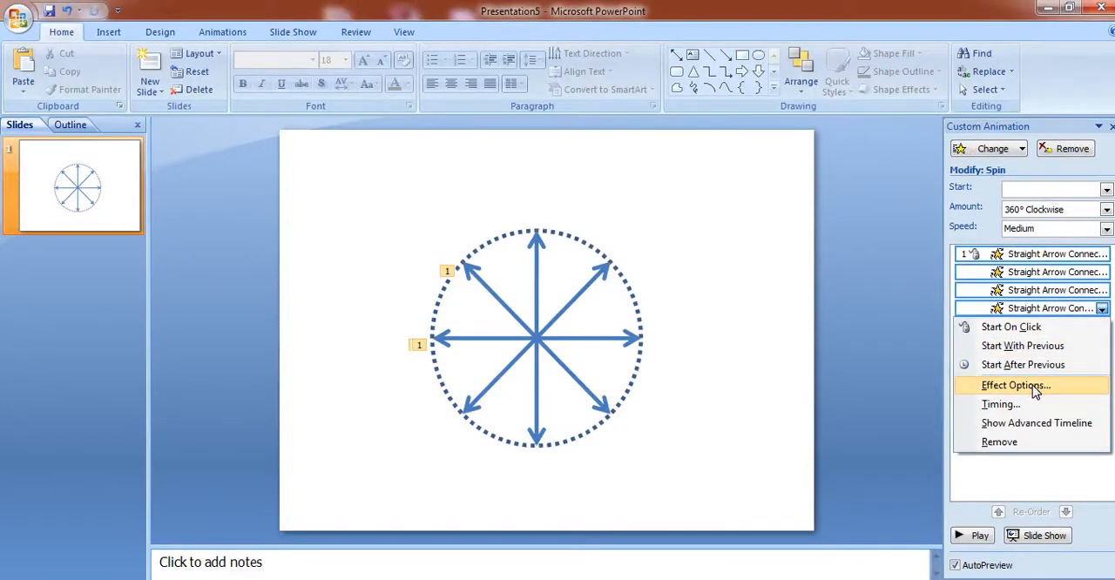
pyautogui.click(1016, 385)
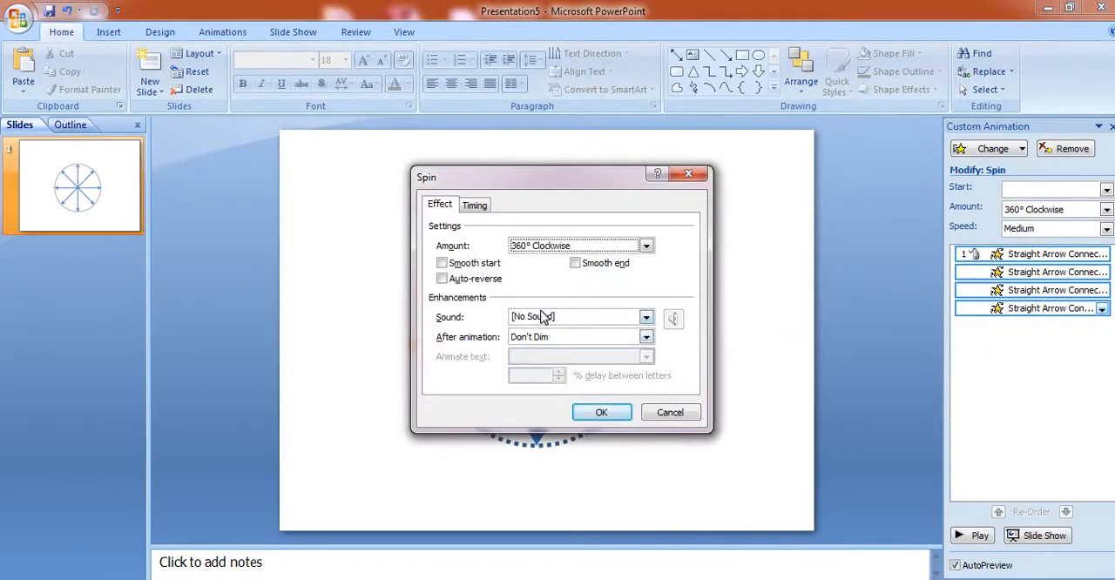
pyautogui.click(474, 206)
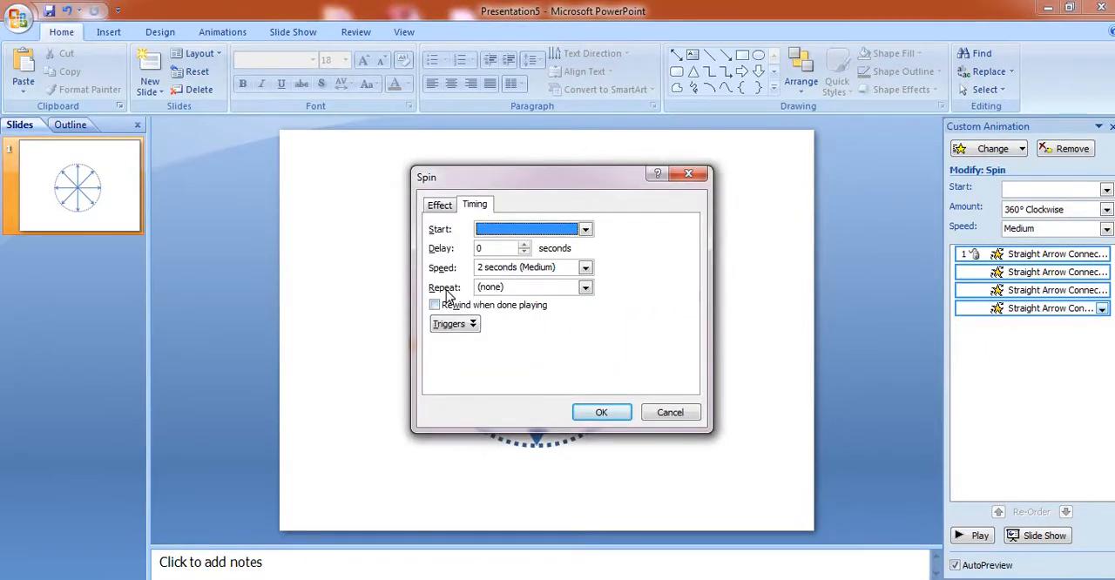
pyautogui.click(585, 288)
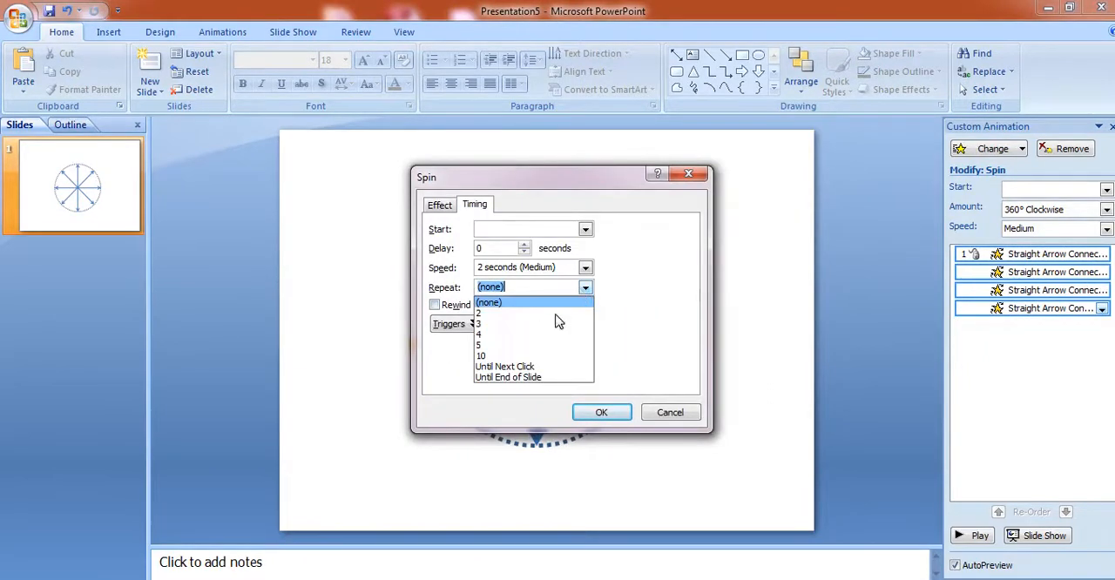
pyautogui.click(509, 376)
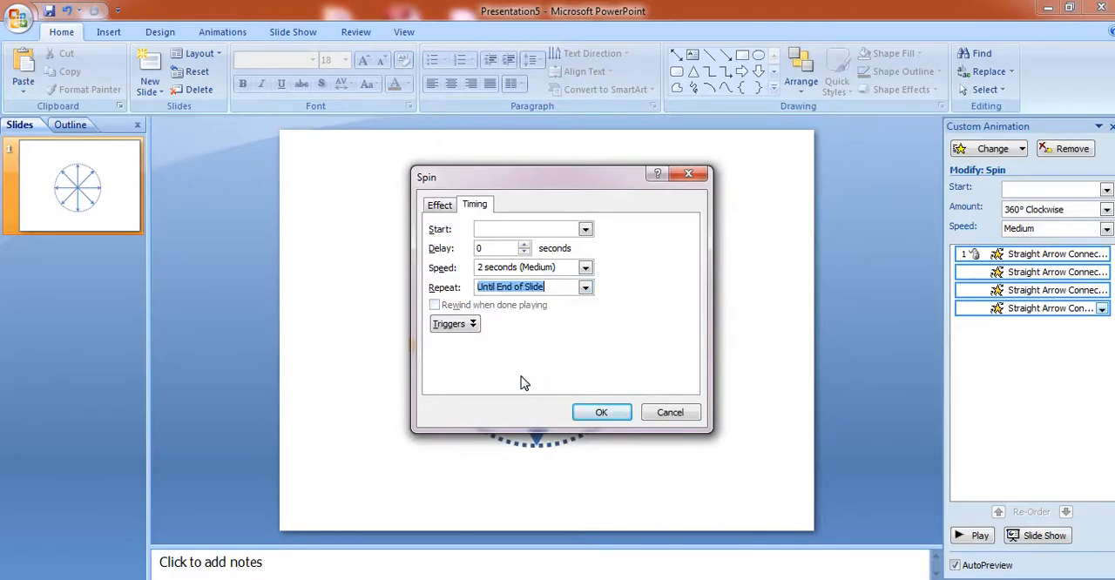
pyautogui.click(601, 411)
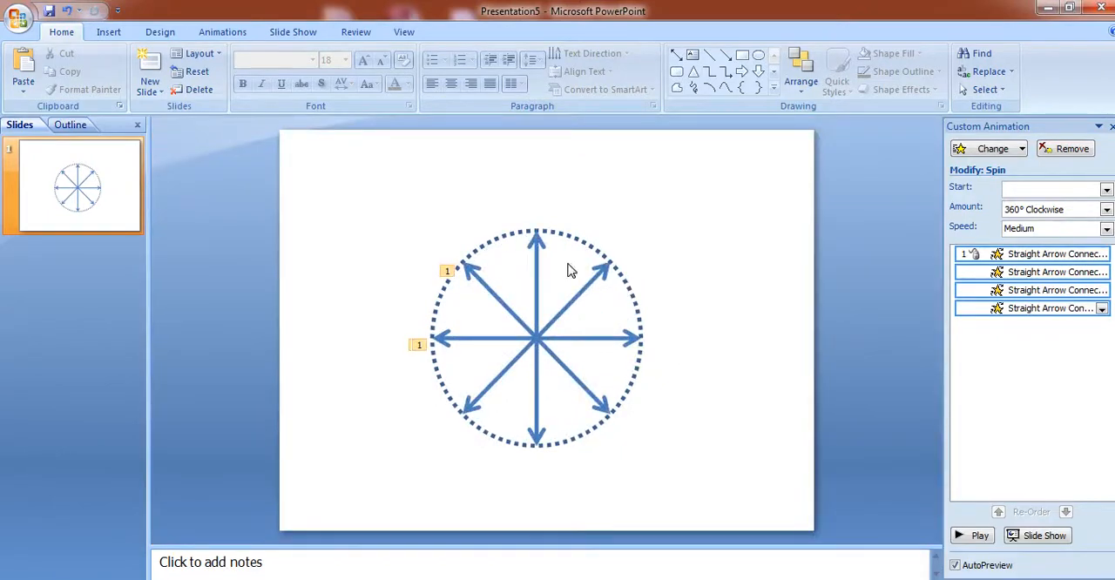
pyautogui.moveTo(521, 236)
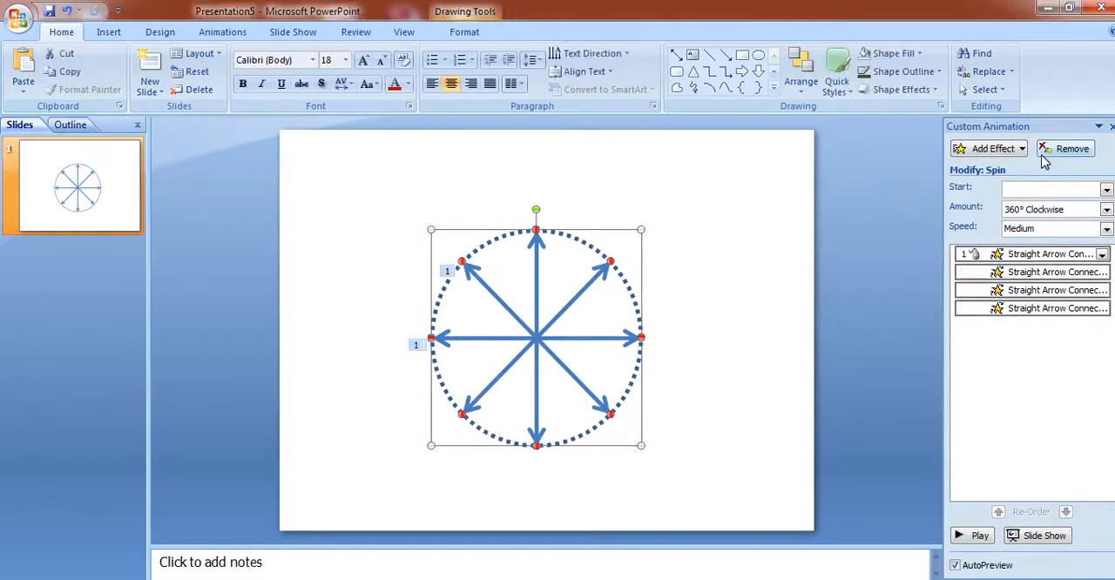
# Apply a Spin emphasis effect to the dotted circle
pyautogui.click(1066, 148)
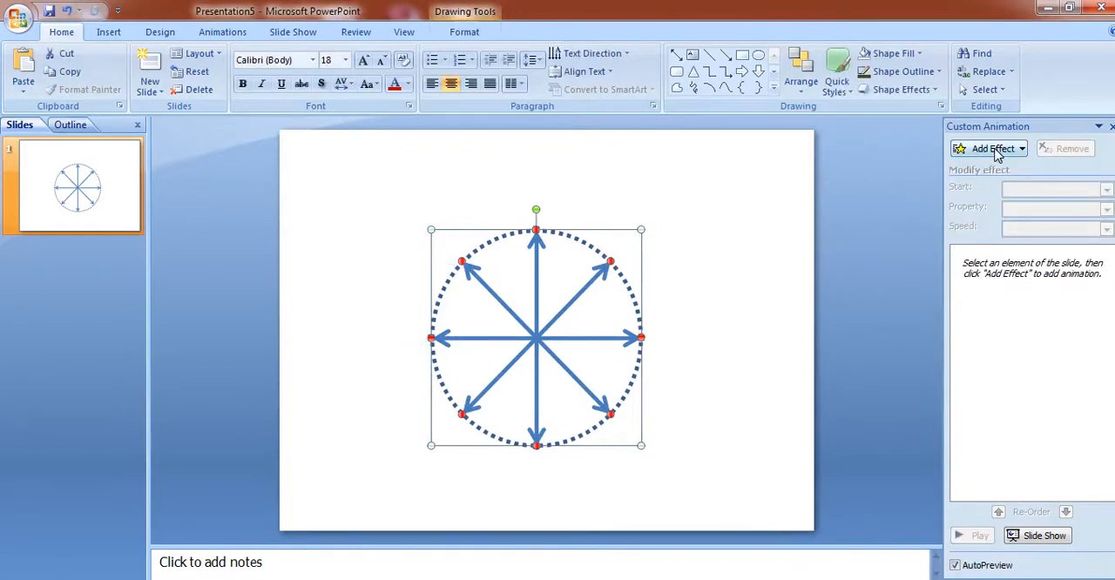
pyautogui.click(993, 148)
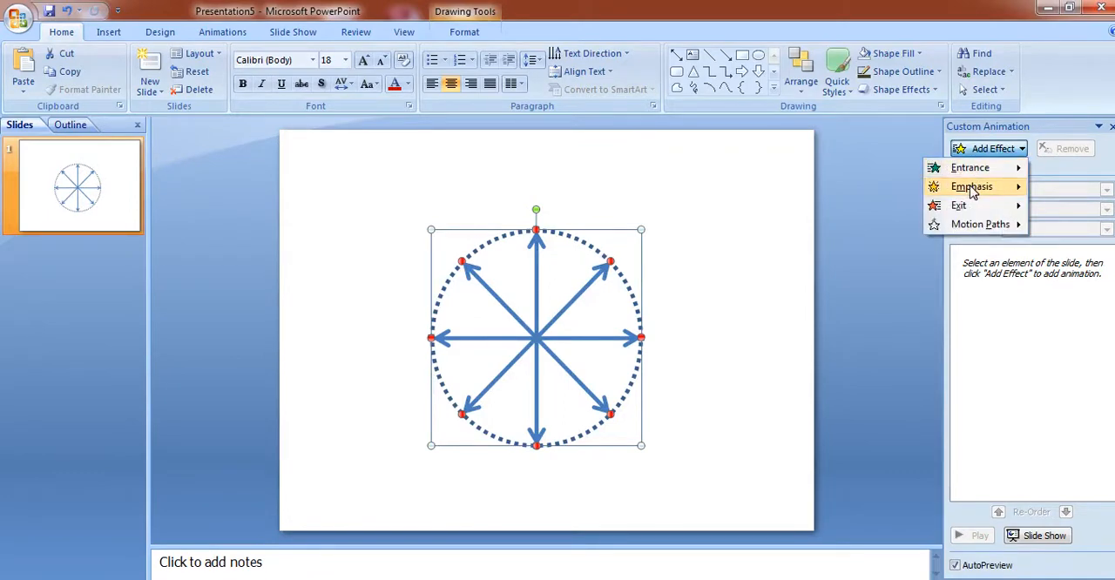
pyautogui.click(972, 187)
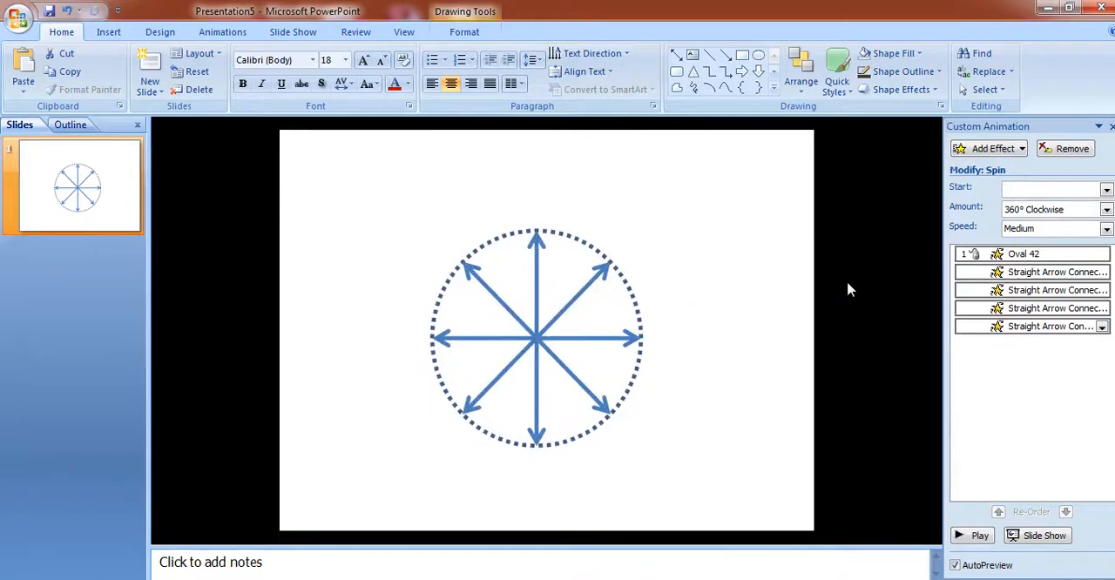
pyautogui.click(536, 331)
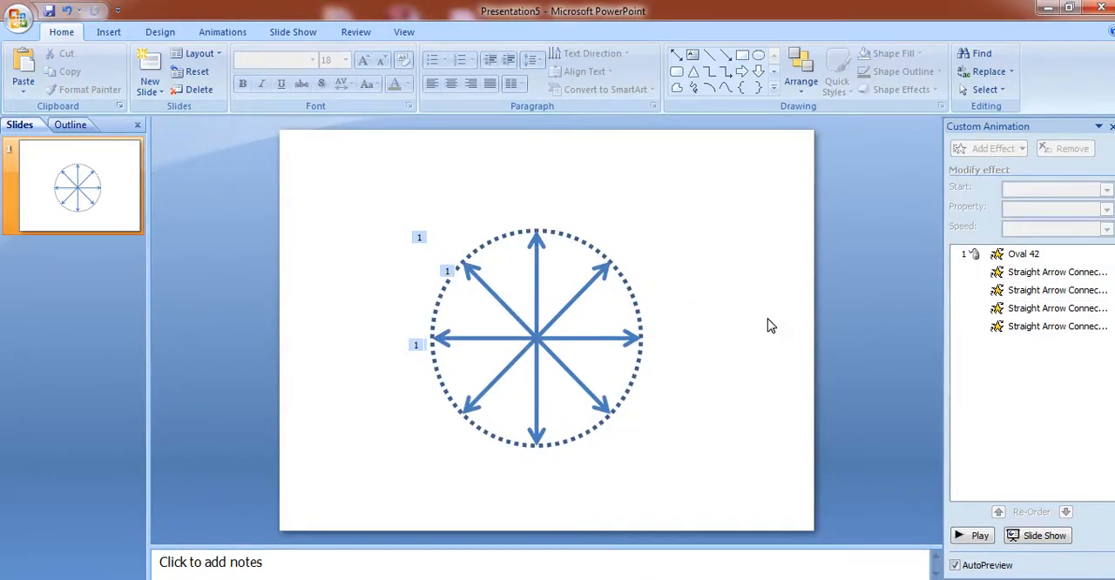
pyautogui.moveTo(549, 349)
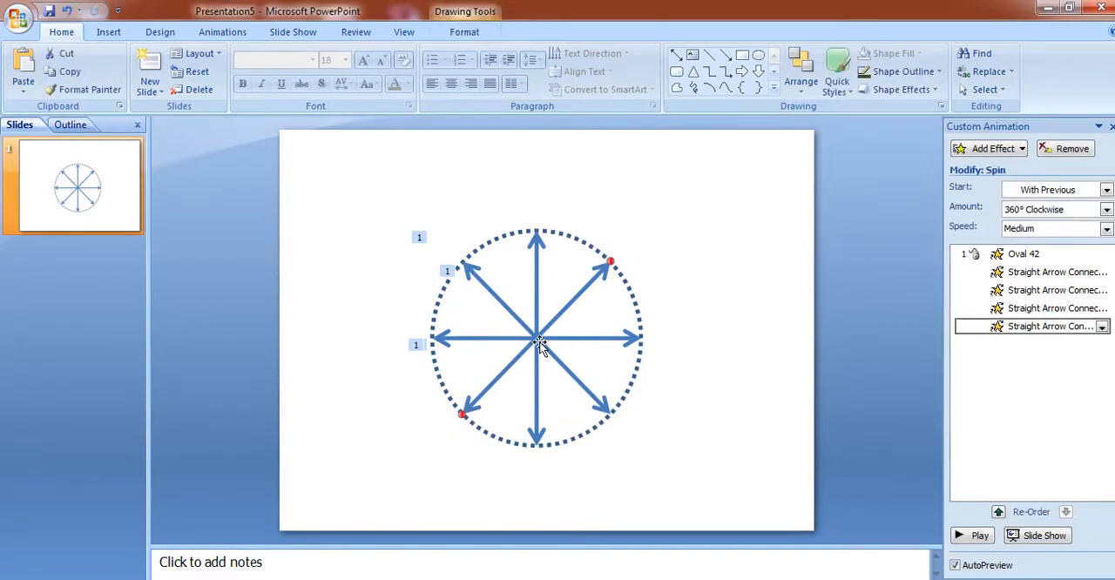
pyautogui.moveTo(540, 329)
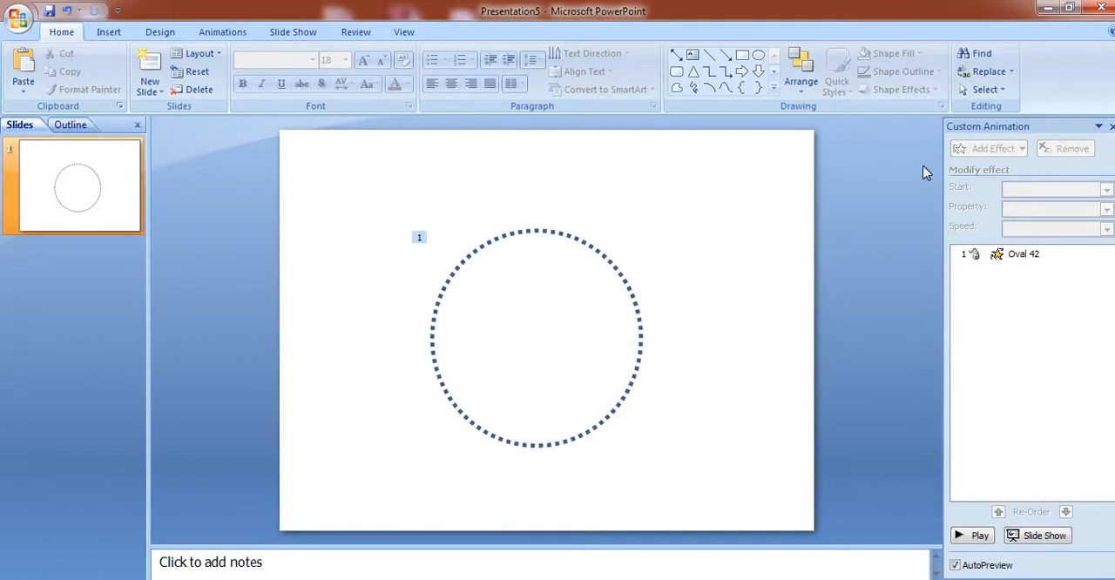
pyautogui.click(537, 338)
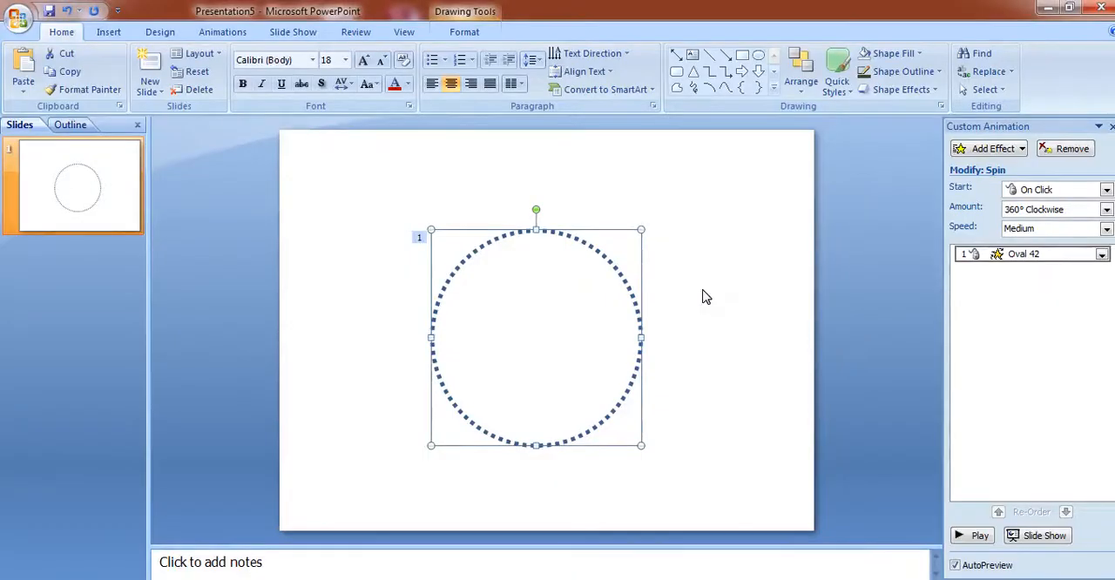
pyautogui.moveTo(515, 338)
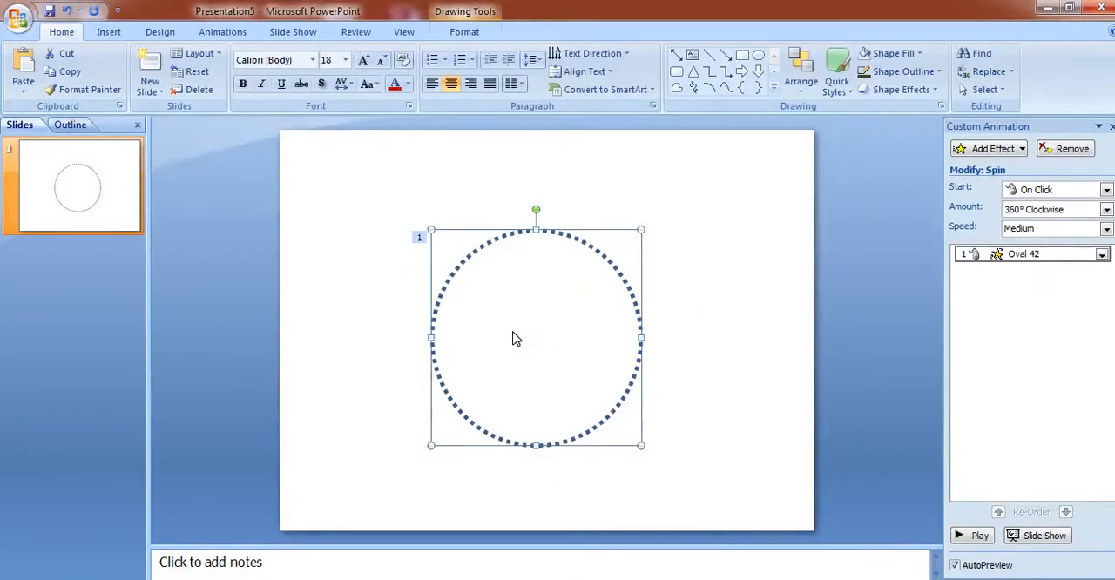
pyautogui.moveTo(549, 342)
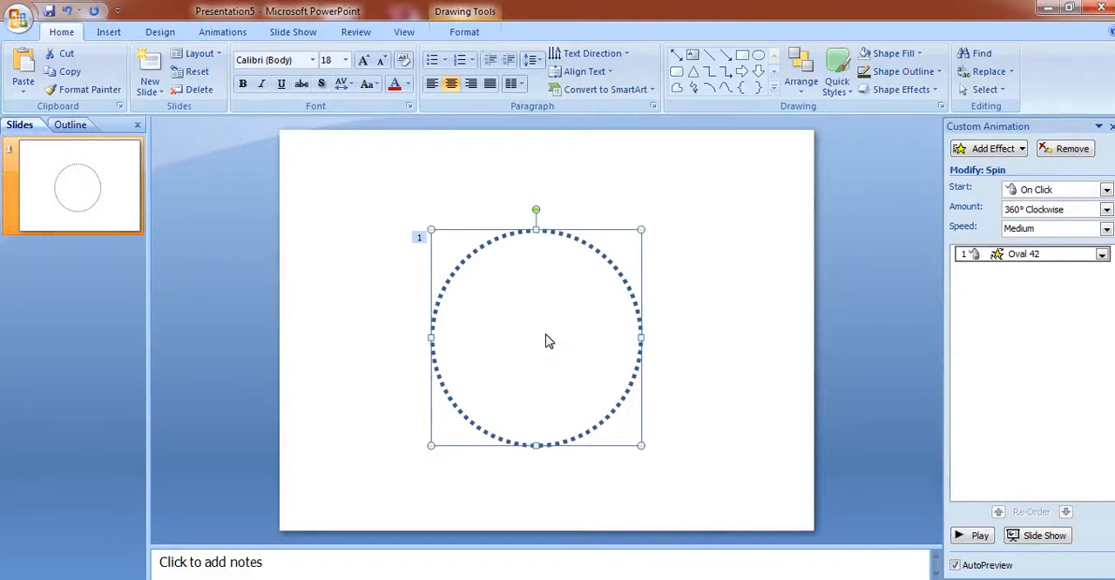